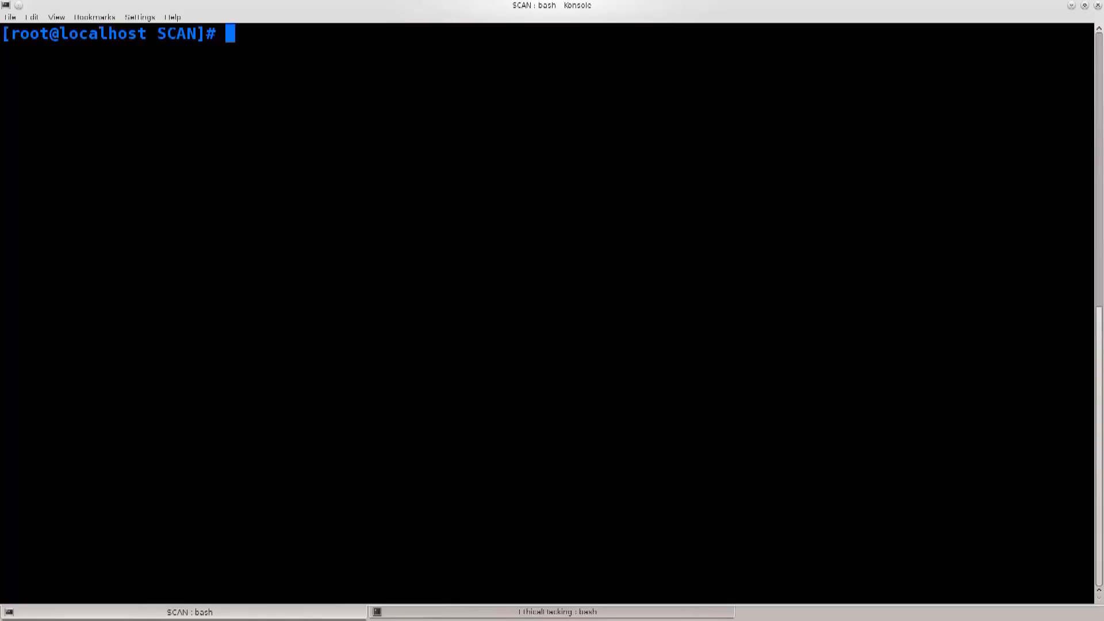
# Run 'yum install aircrack-ng' as root and note the package reported in the output.
pyautogui.write('yu')
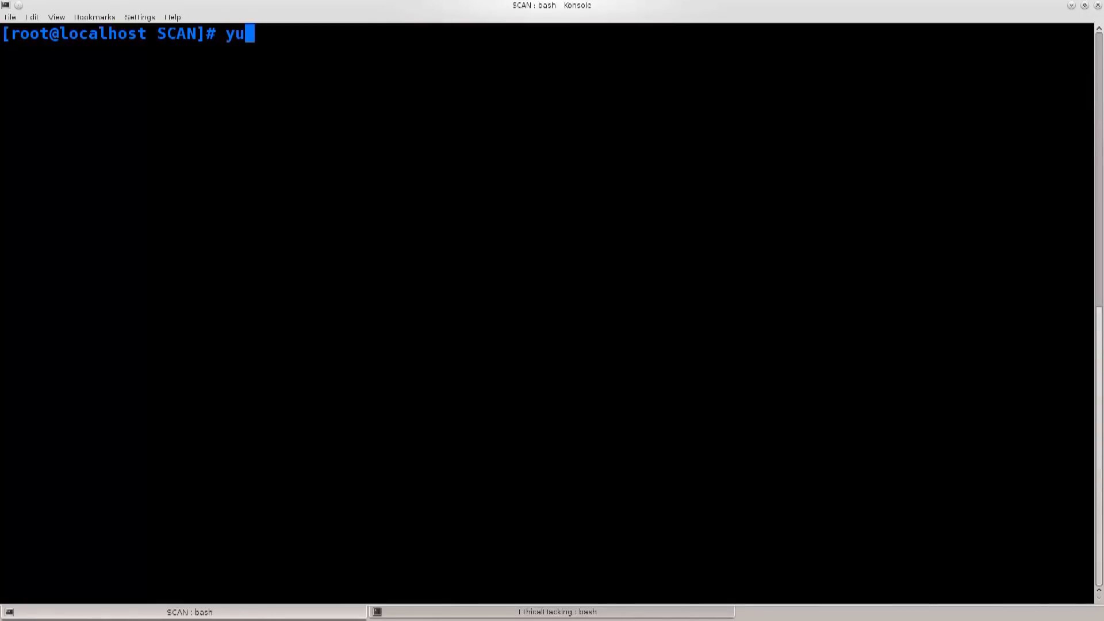
pyautogui.write('m install')
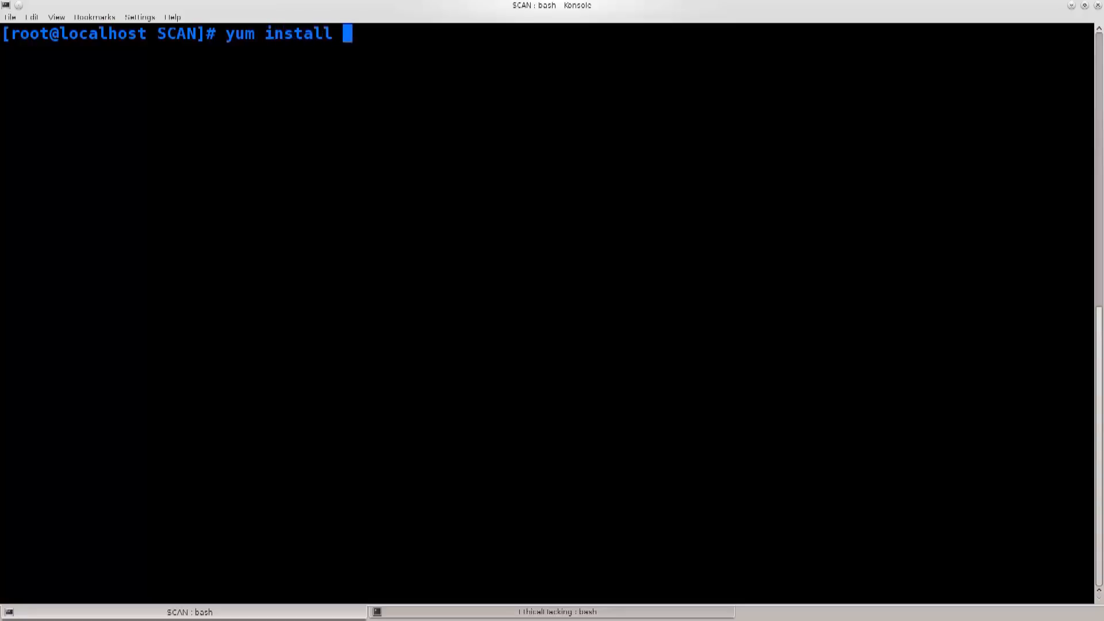
pyautogui.write('aircrack')
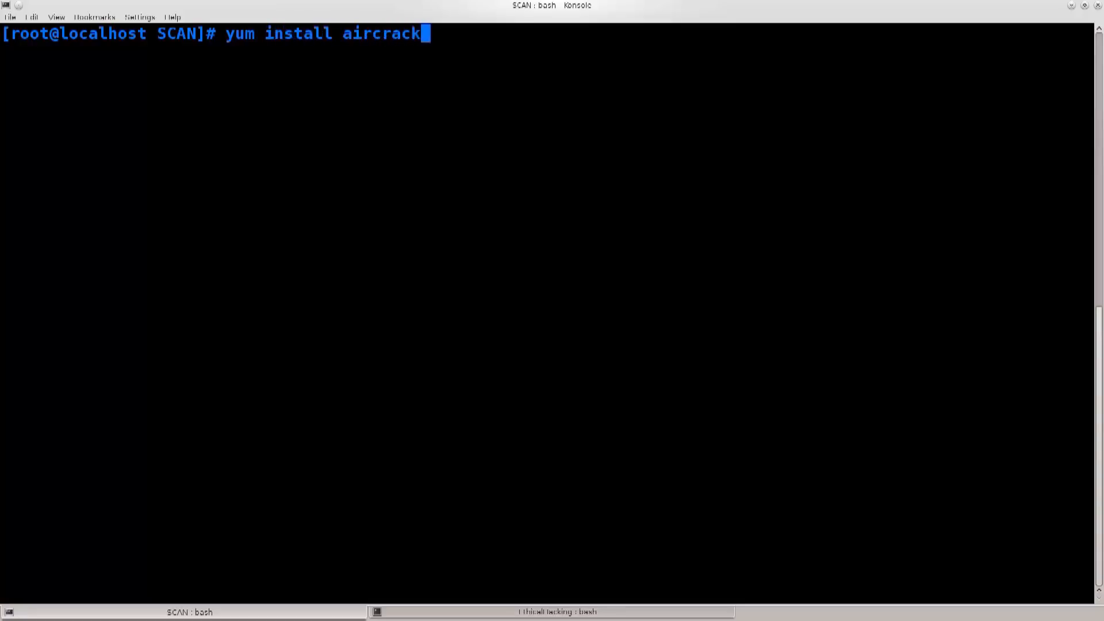
pyautogui.write('-ng')
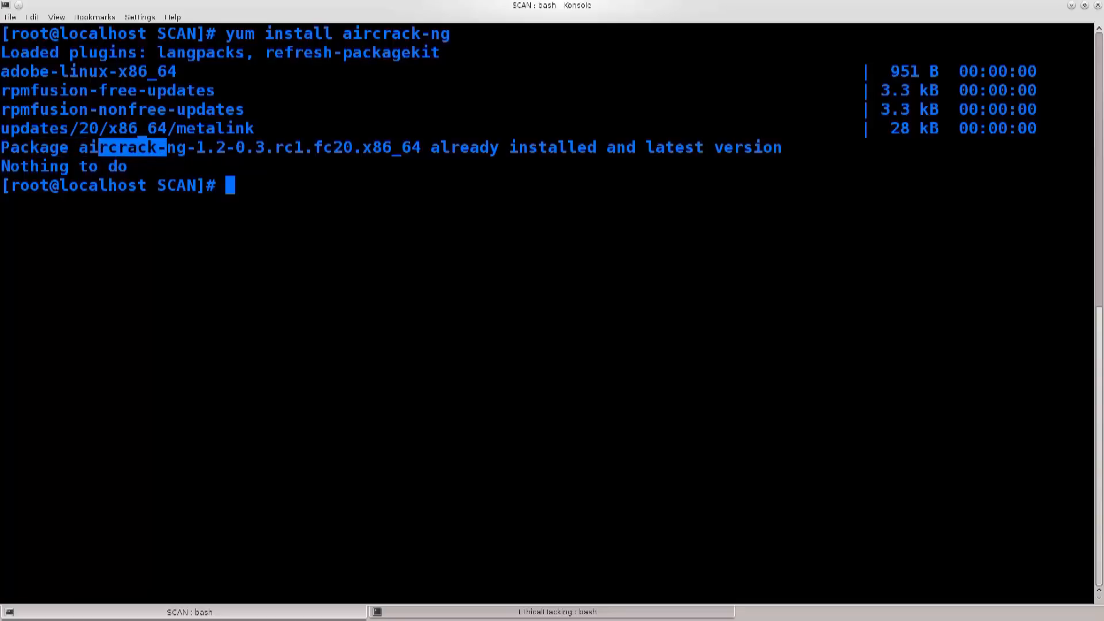
pyautogui.moveTo(167, 147); pyautogui.dragTo(324, 147)
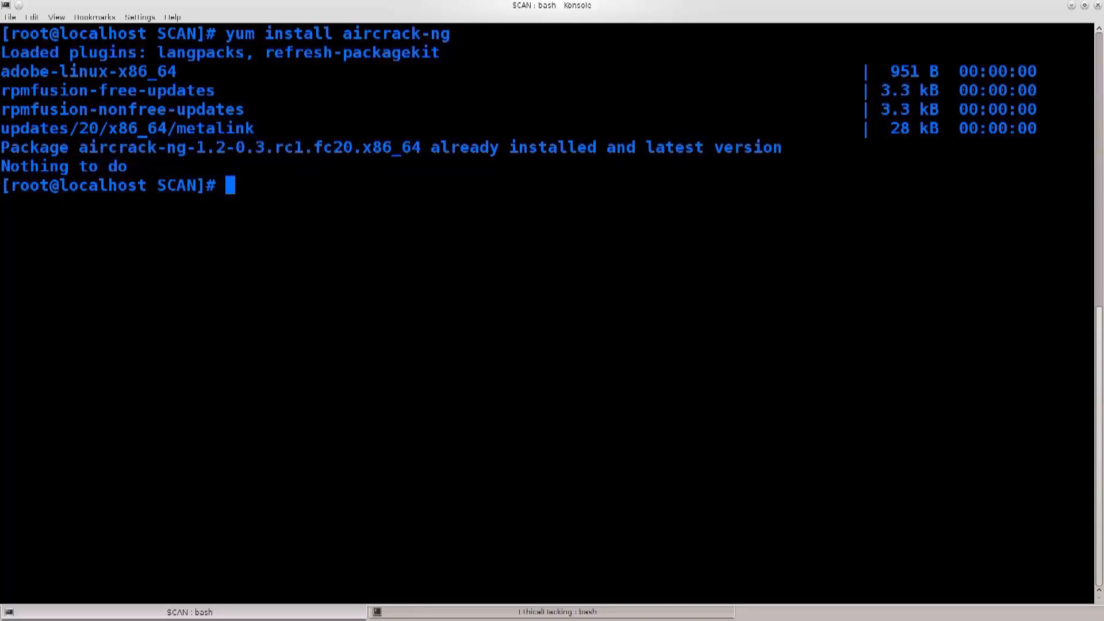
# Rerun yum install aircrack-ng with -y and review that aircrack-ng 1.2 is already installed.
pyautogui.write('yum install aircrack-ng')
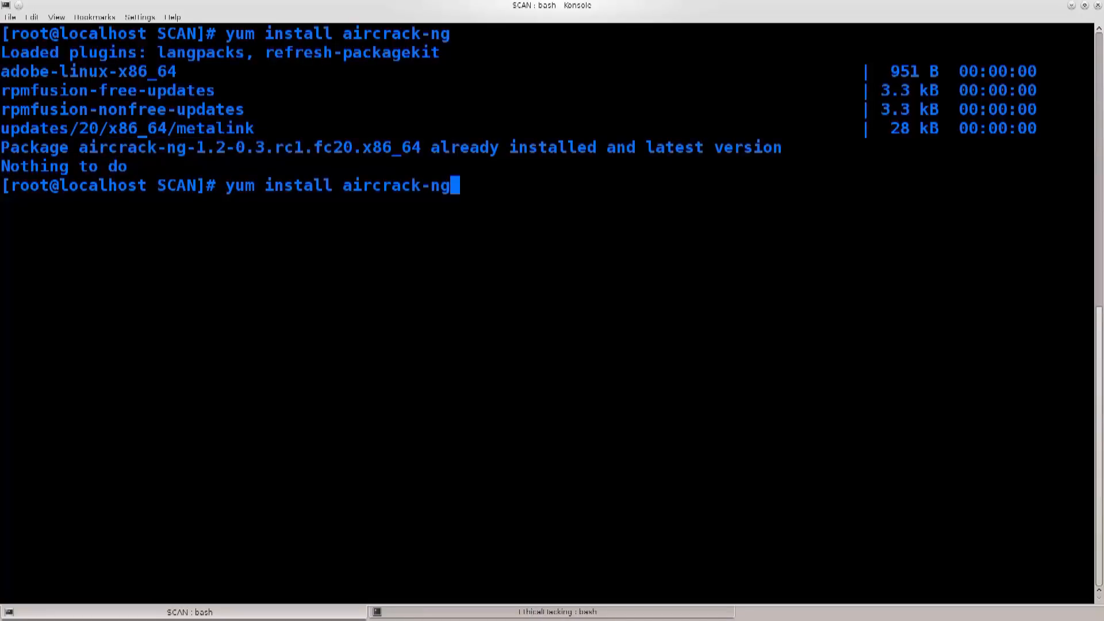
pyautogui.write('-')
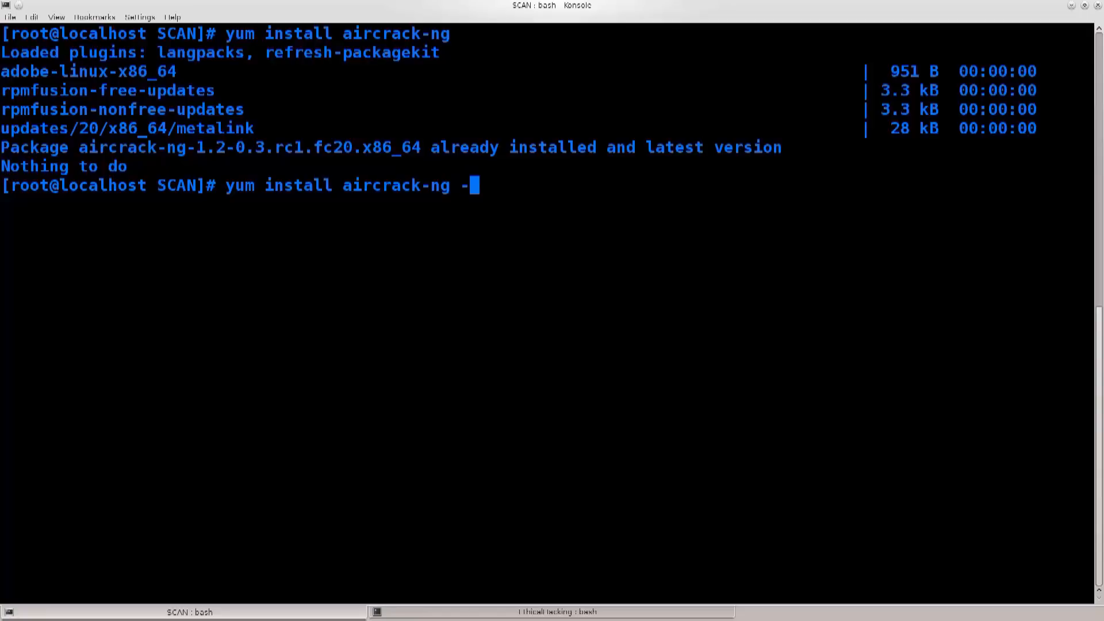
pyautogui.write('y')
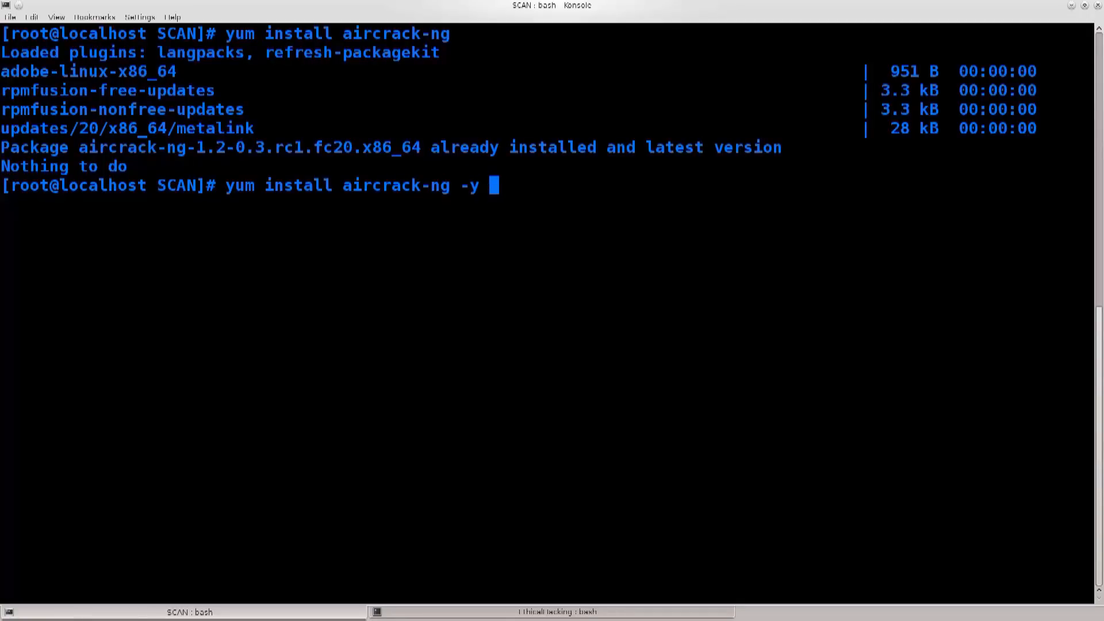
pyautogui.moveTo(248, 185); pyautogui.dragTo(493, 185)
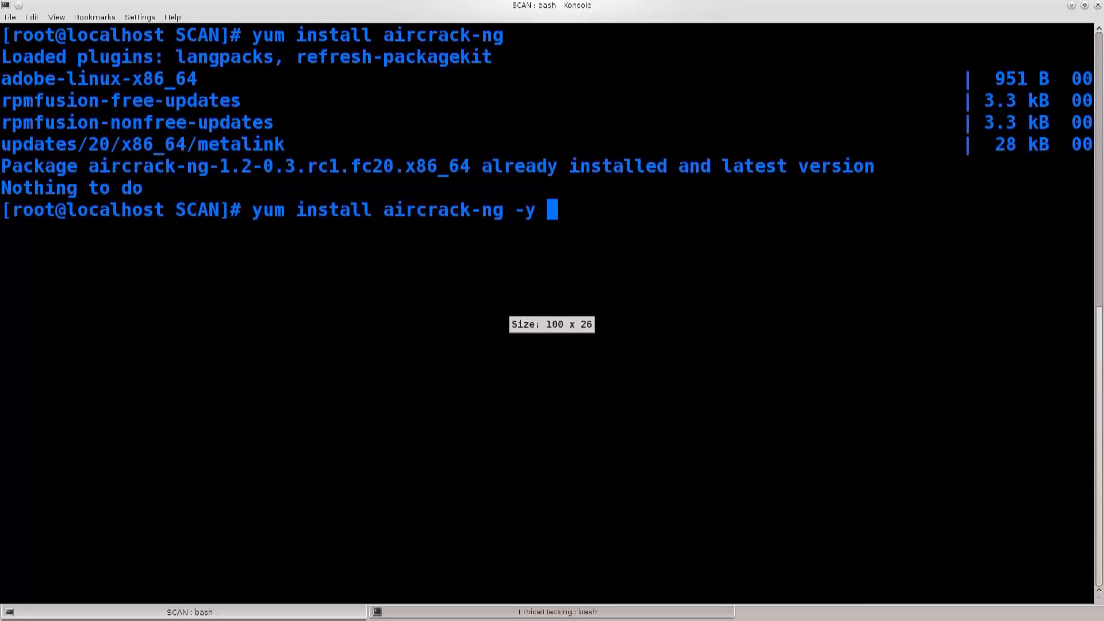
pyautogui.moveTo(252, 210); pyautogui.dragTo(553, 210)
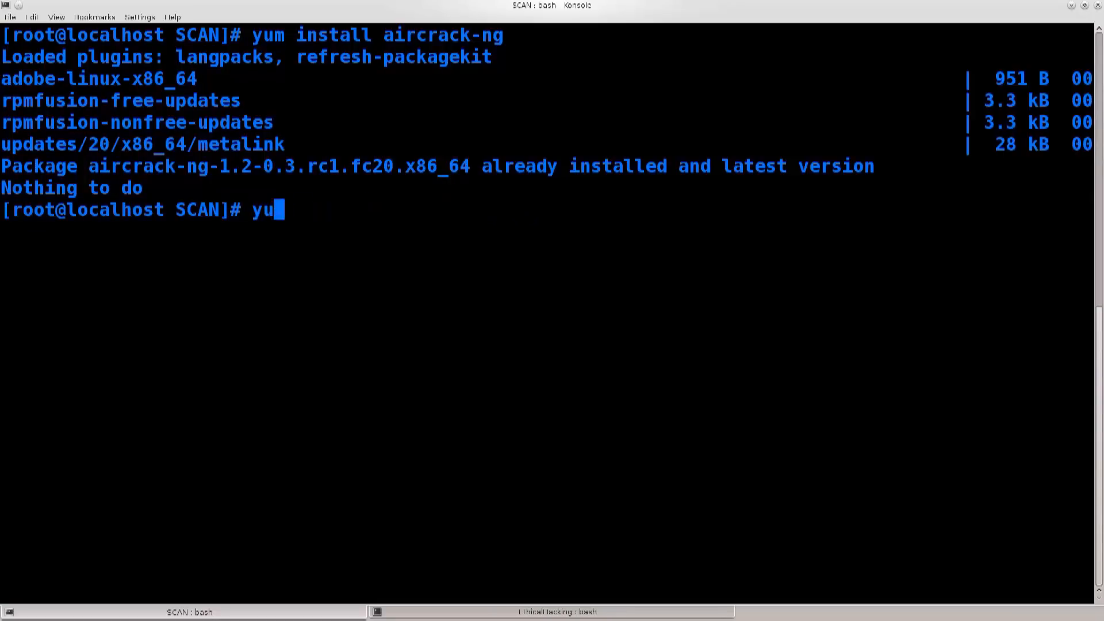
pyautogui.press('BackSpace')
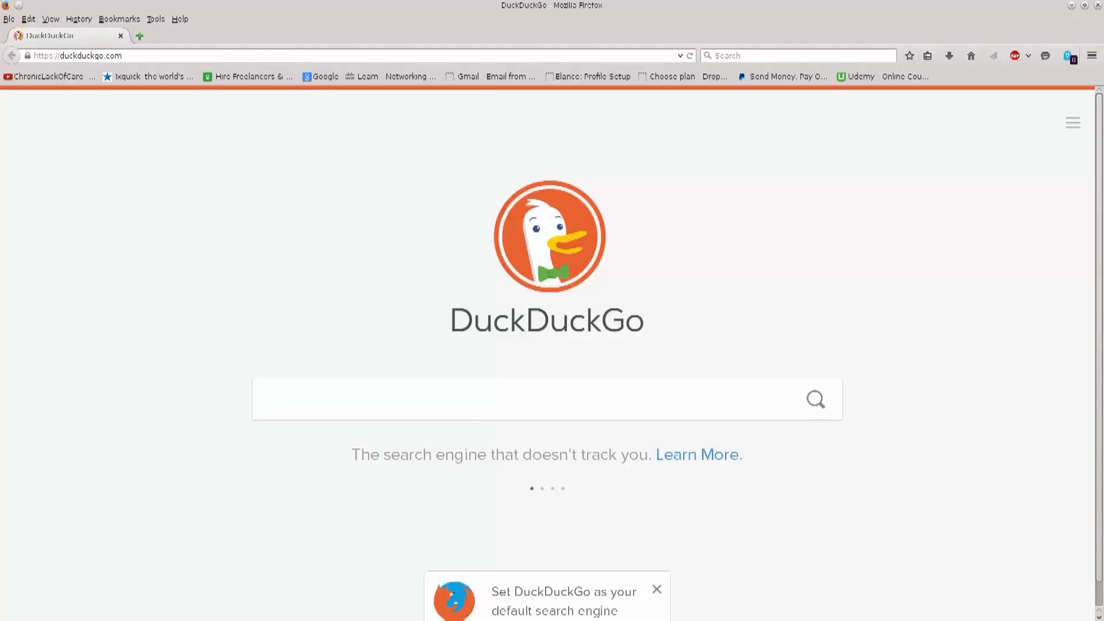
# Search DuckDuckGo for 'reaver google code' and go to the reaver-wps project result.
pyautogui.write('r')
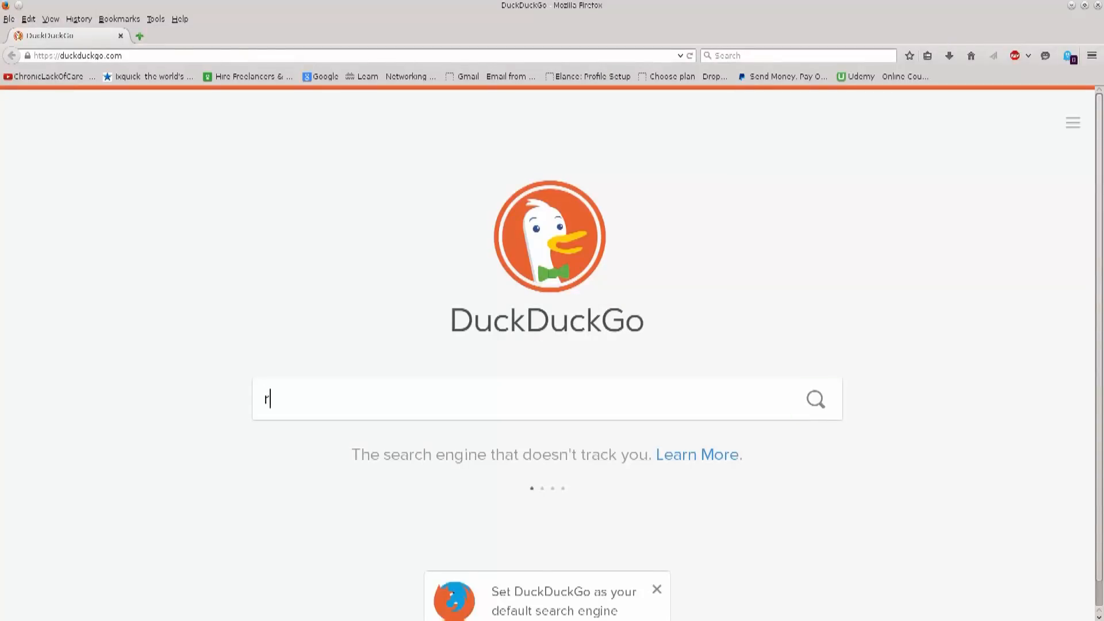
pyautogui.write('eaver google code')
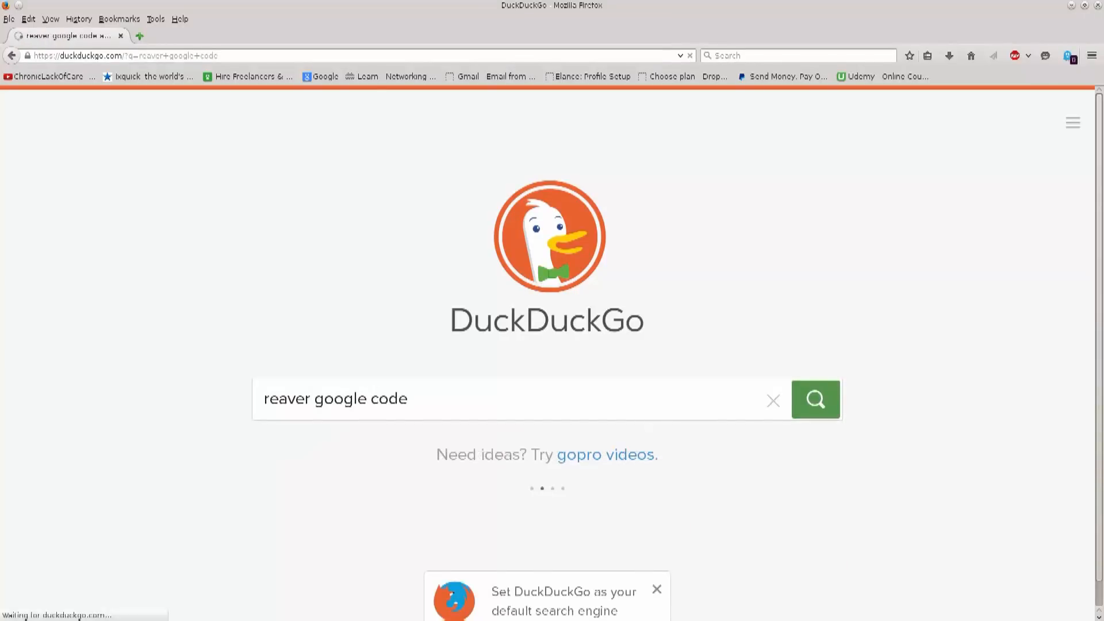
pyautogui.click(816, 399)
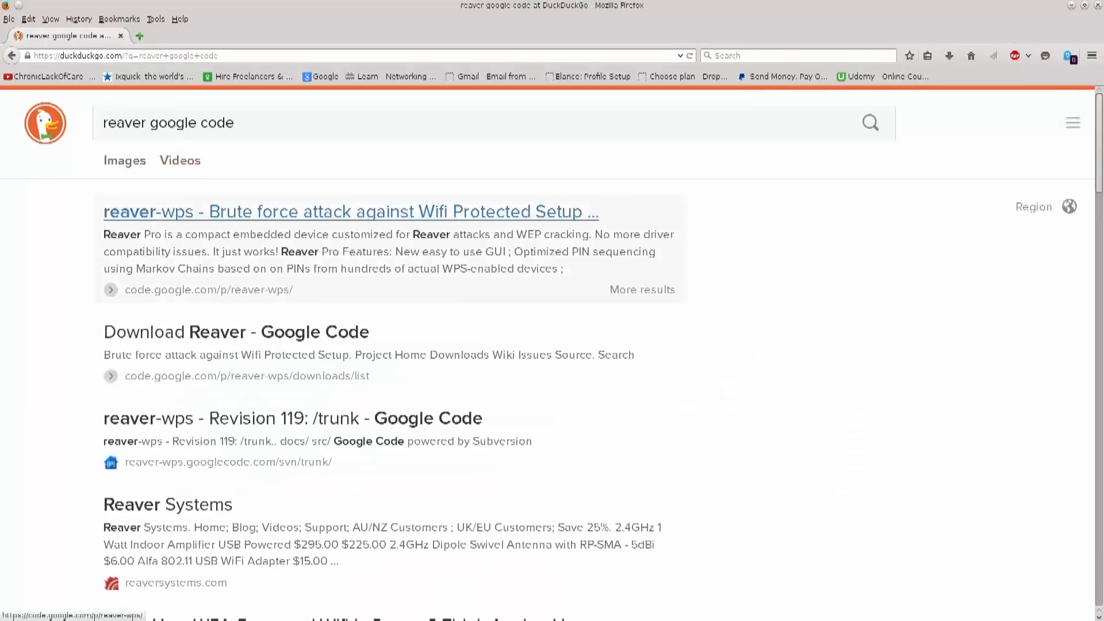
pyautogui.click(344, 211)
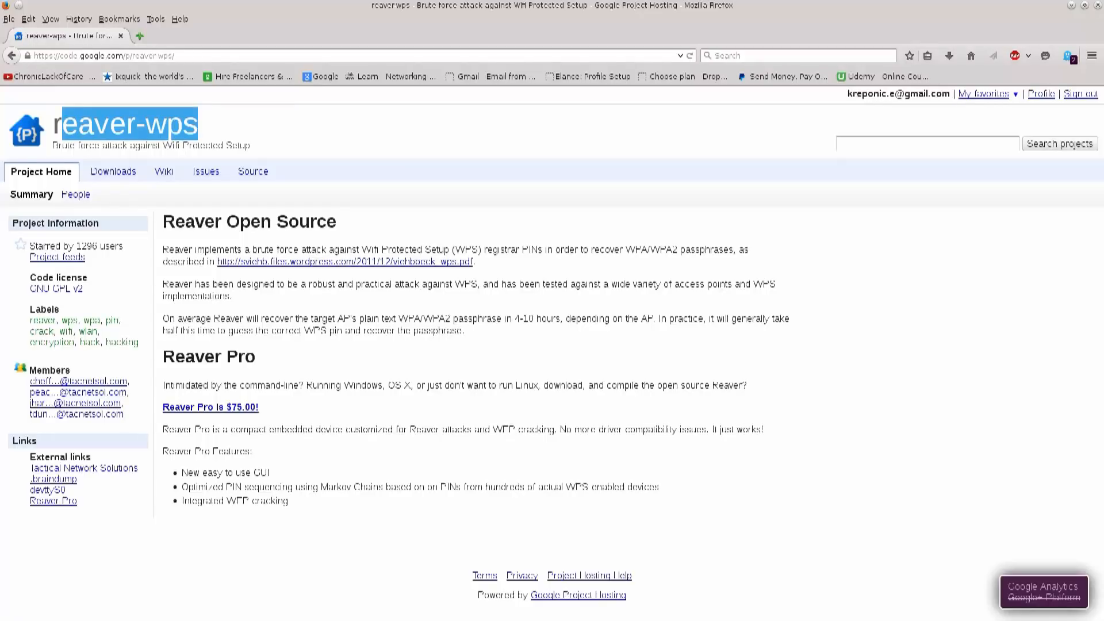
# Read the reaver-wps Project Home summary, highlighting the project name and WEP, then go to Downloads.
pyautogui.moveTo(162, 249); pyautogui.dragTo(464, 332)
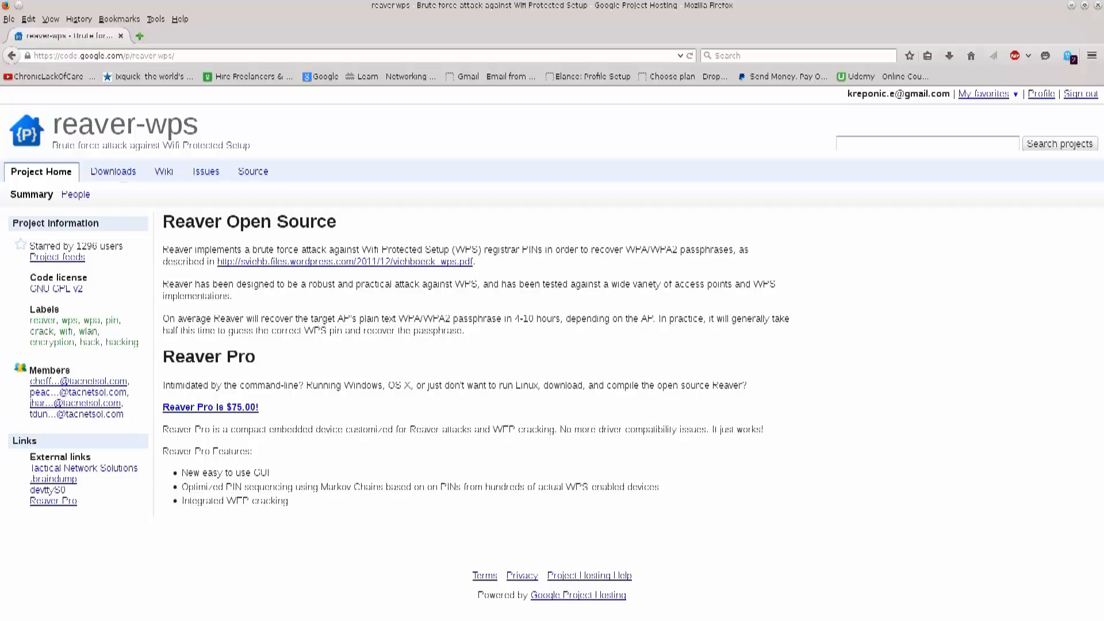
pyautogui.doubleClick(259, 473)
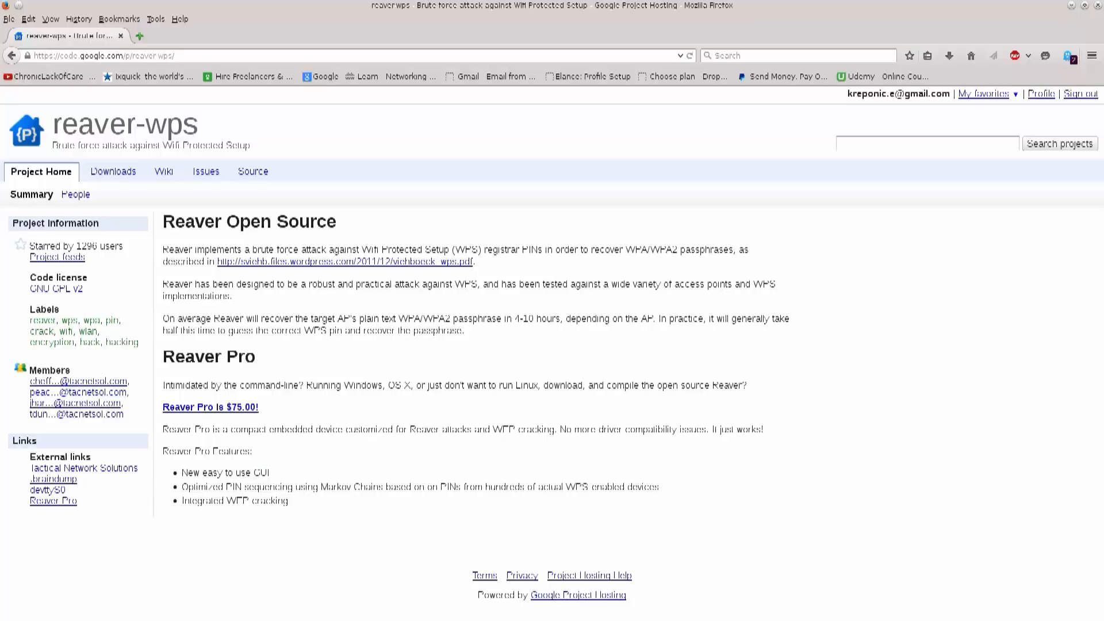
pyautogui.moveTo(182, 486); pyautogui.dragTo(300, 487)
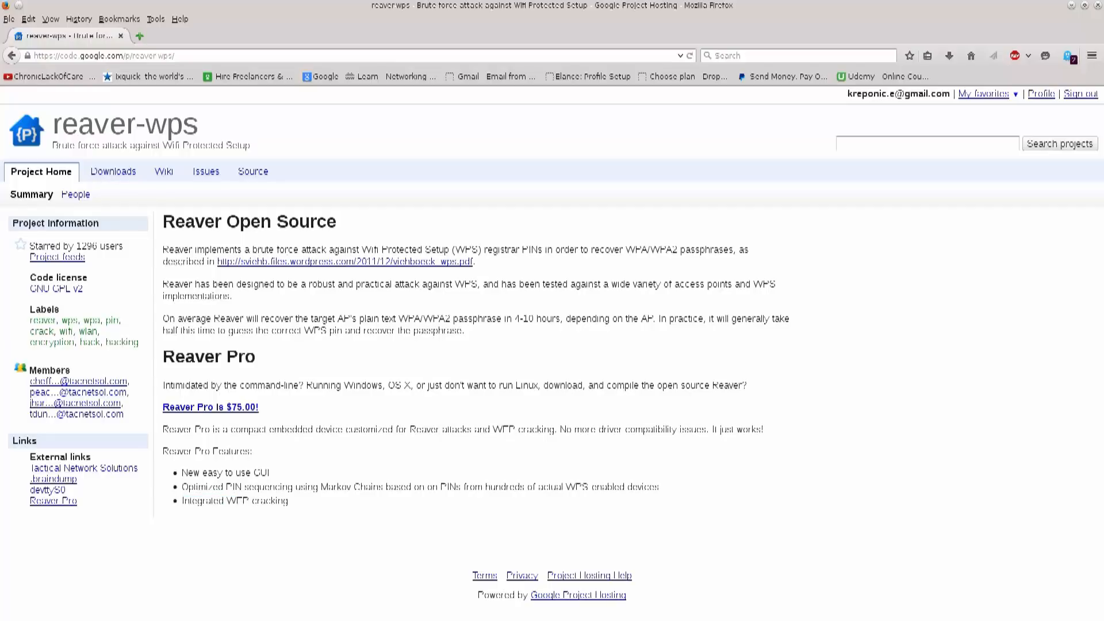
pyautogui.doubleClick(237, 500)
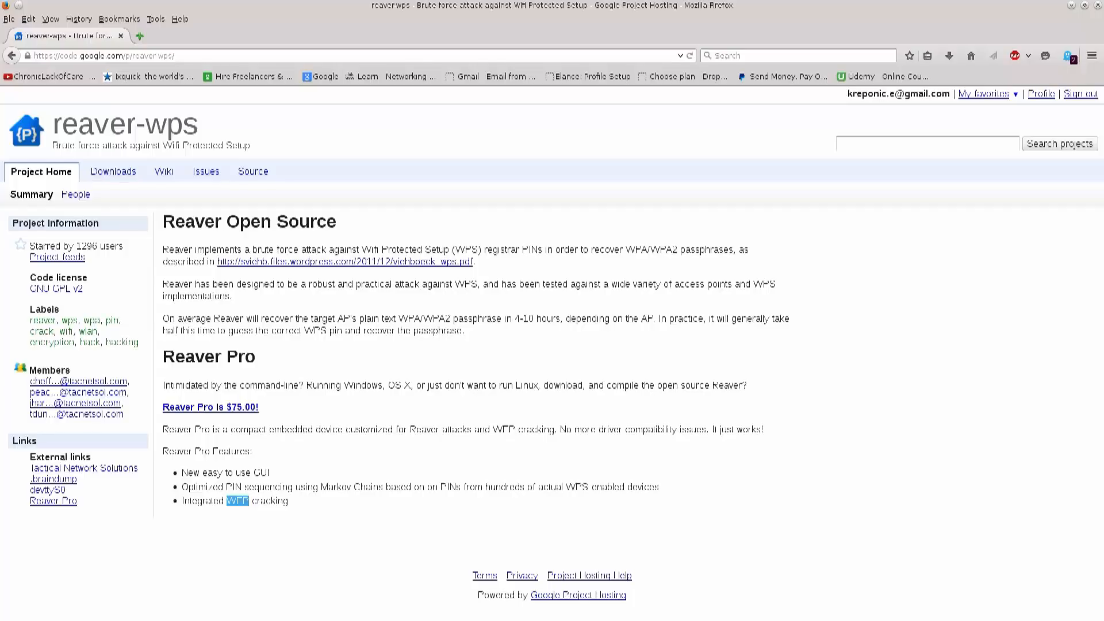
pyautogui.click(113, 171)
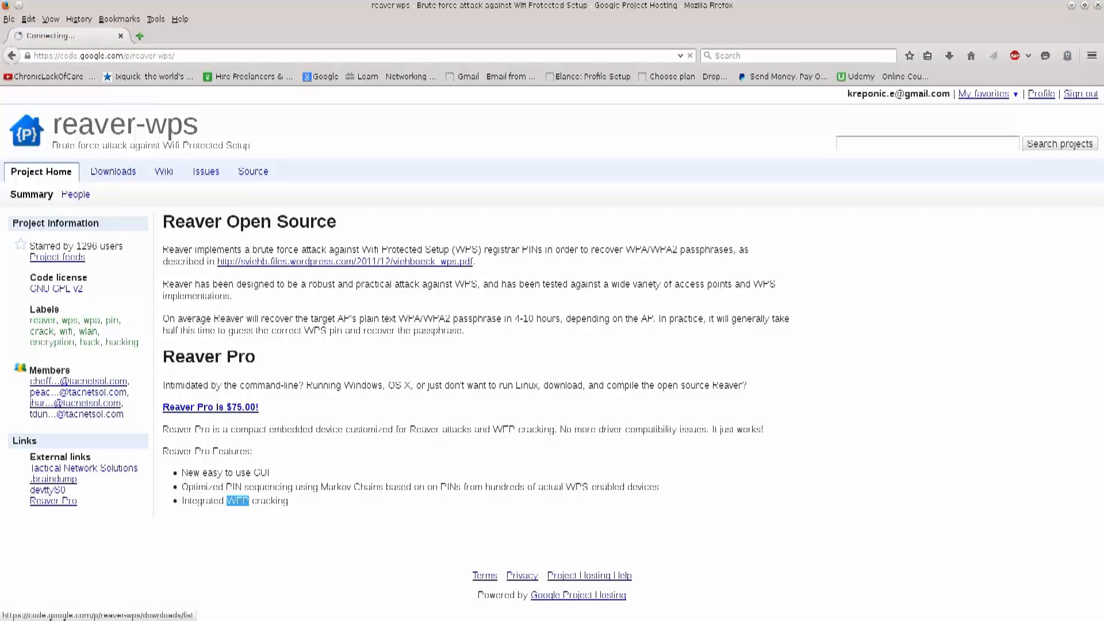
# Download reaver-1.4.tar.gz from the downloads list and save the file to disk.
pyautogui.click(113, 172)
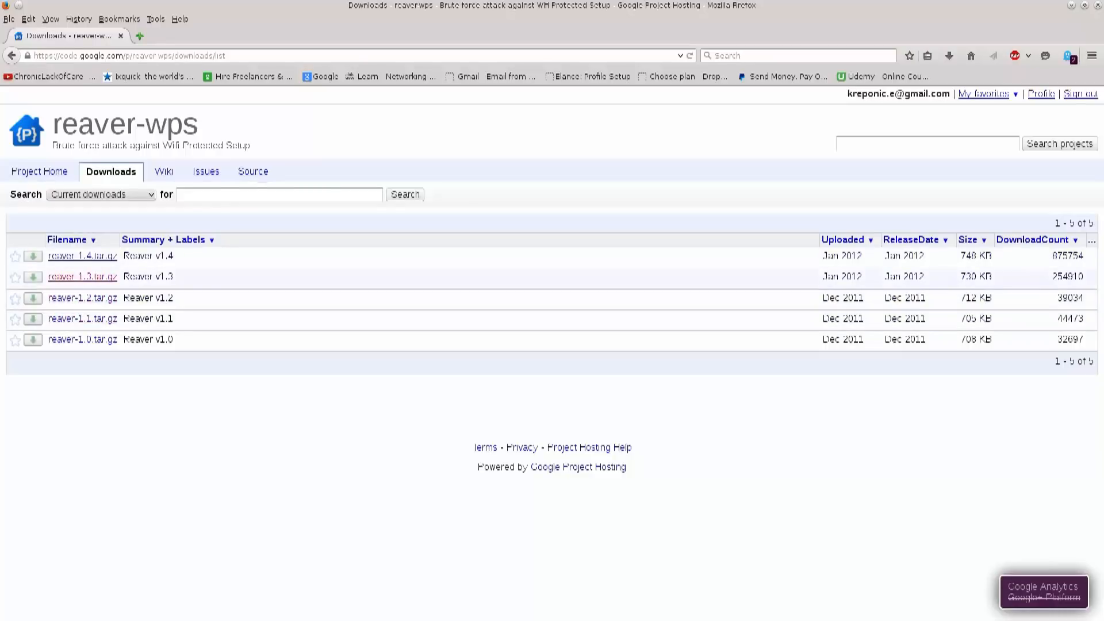
pyautogui.moveTo(81, 276)
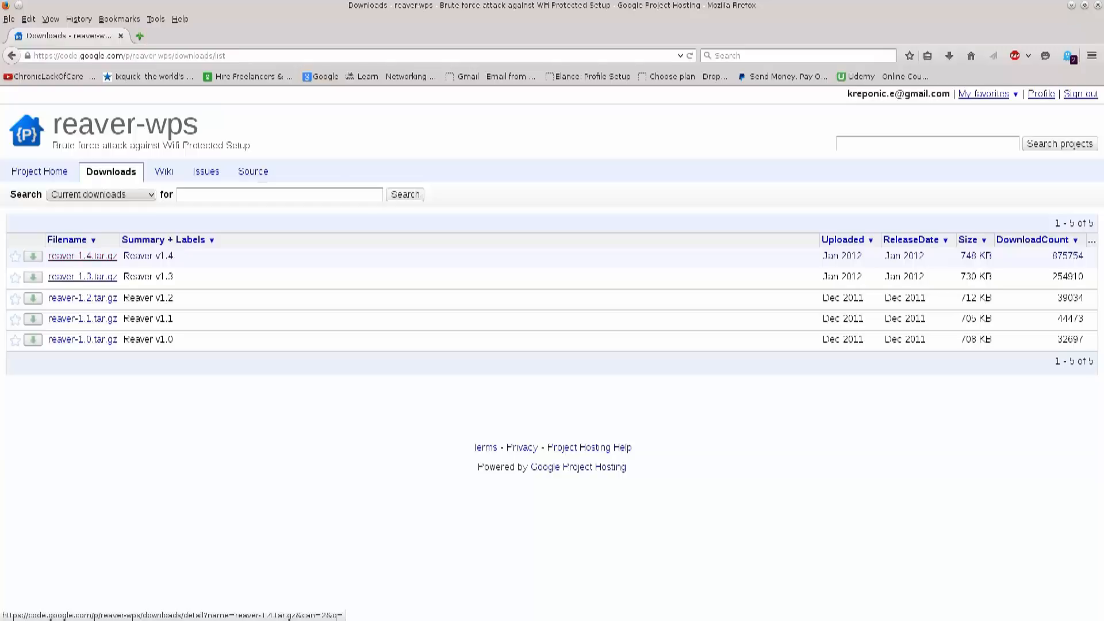
pyautogui.click(81, 256)
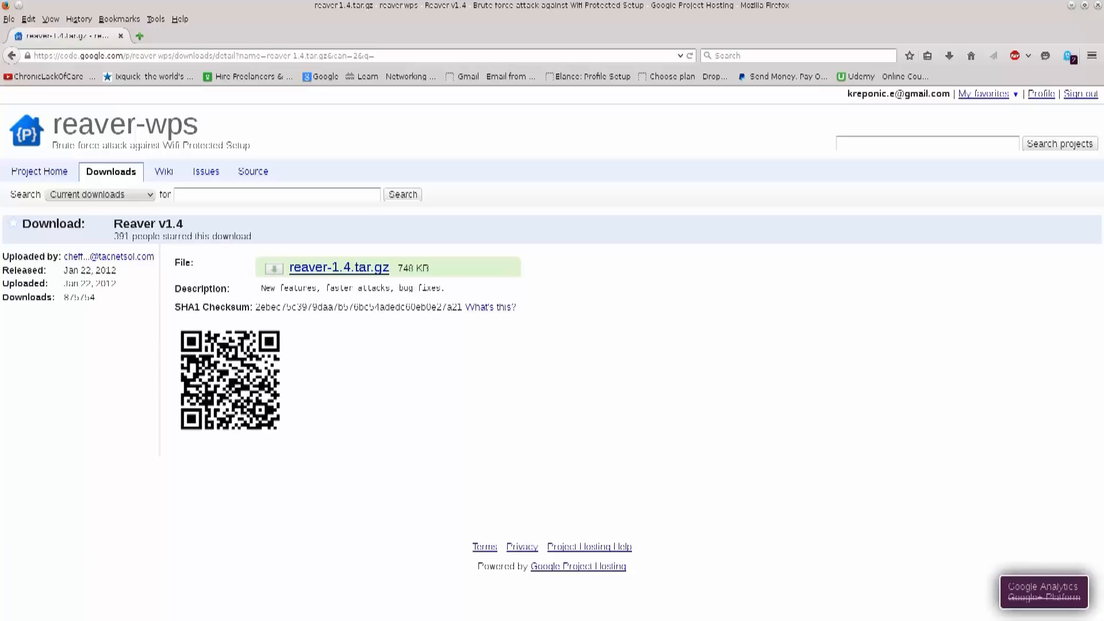
pyautogui.moveTo(339, 267)
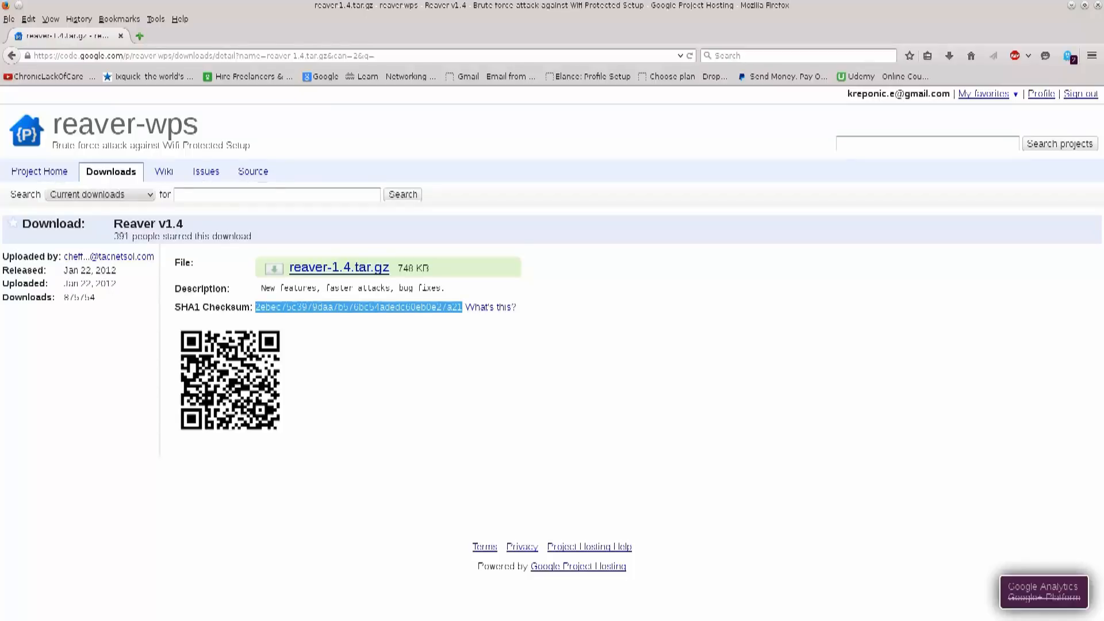
pyautogui.click(339, 268)
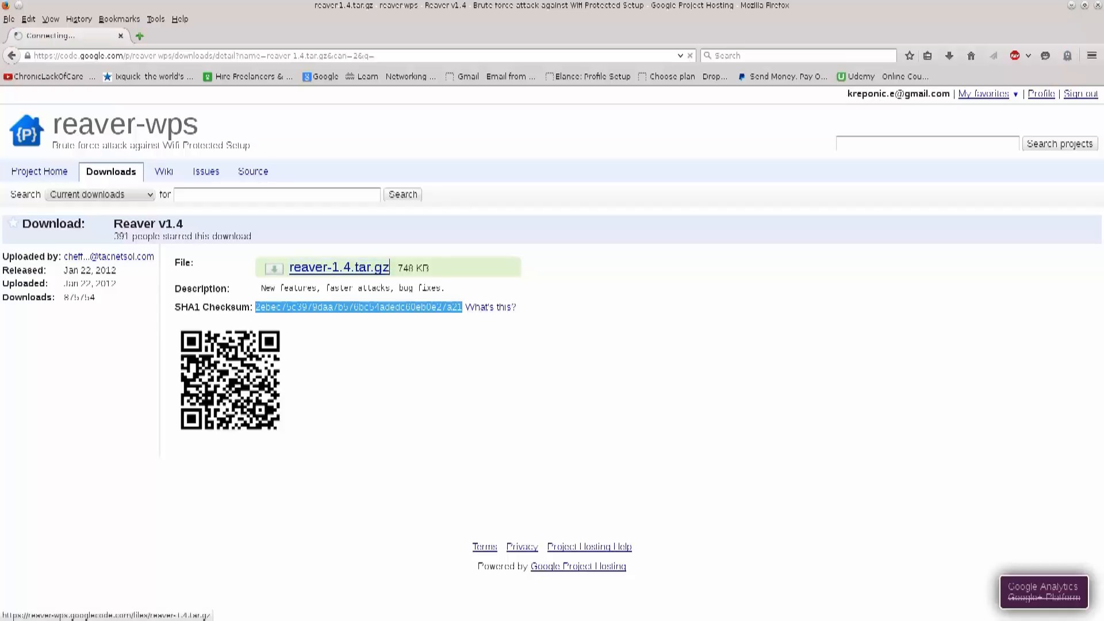
pyautogui.click(338, 267)
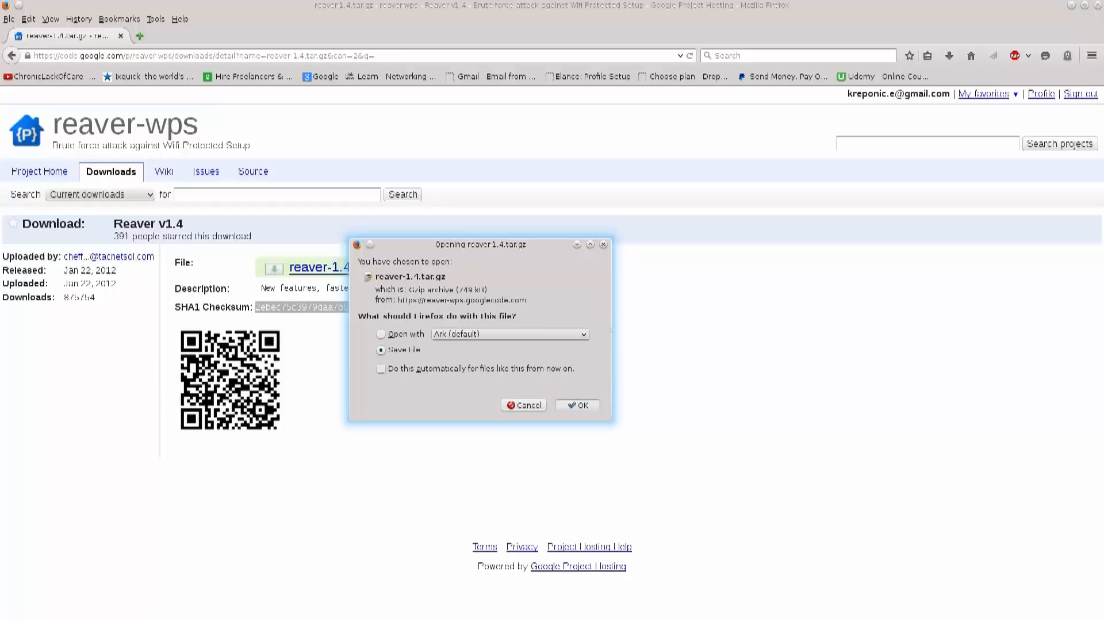
pyautogui.click(578, 405)
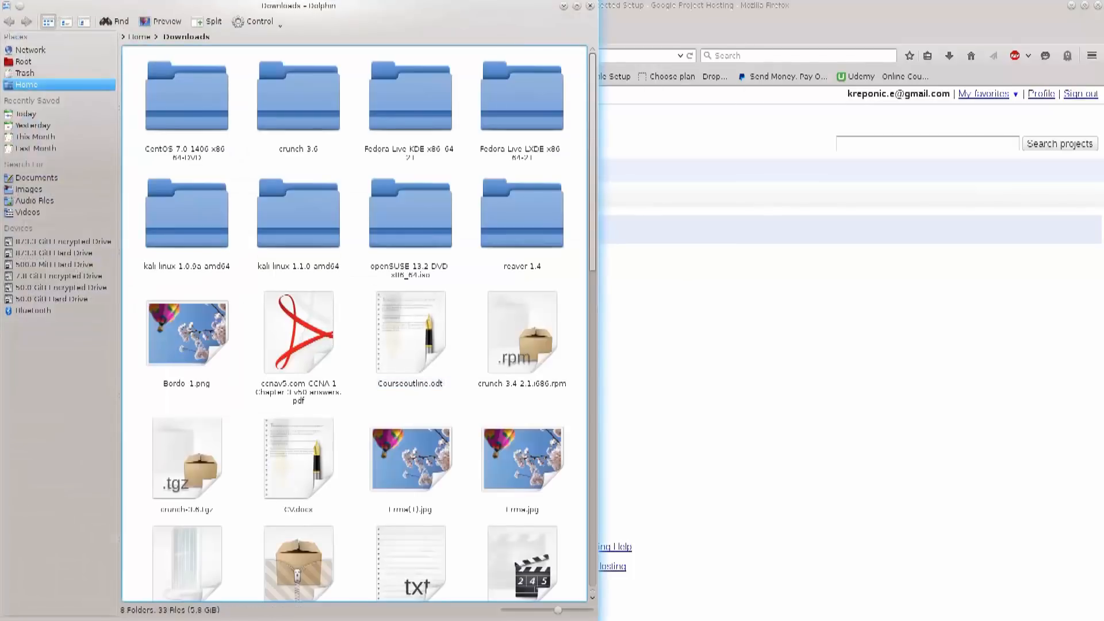
# Locate the saved reaver-1.4.tar.gz (748.6 KiB) among the files in Downloads.
pyautogui.scroll(-3)
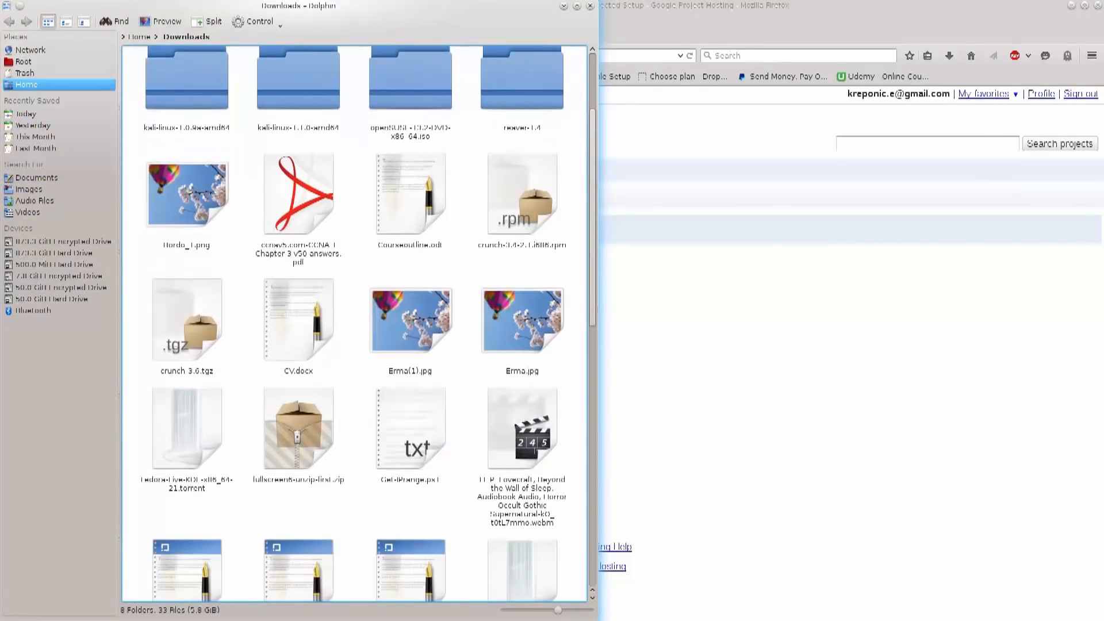
pyautogui.scroll(-3)
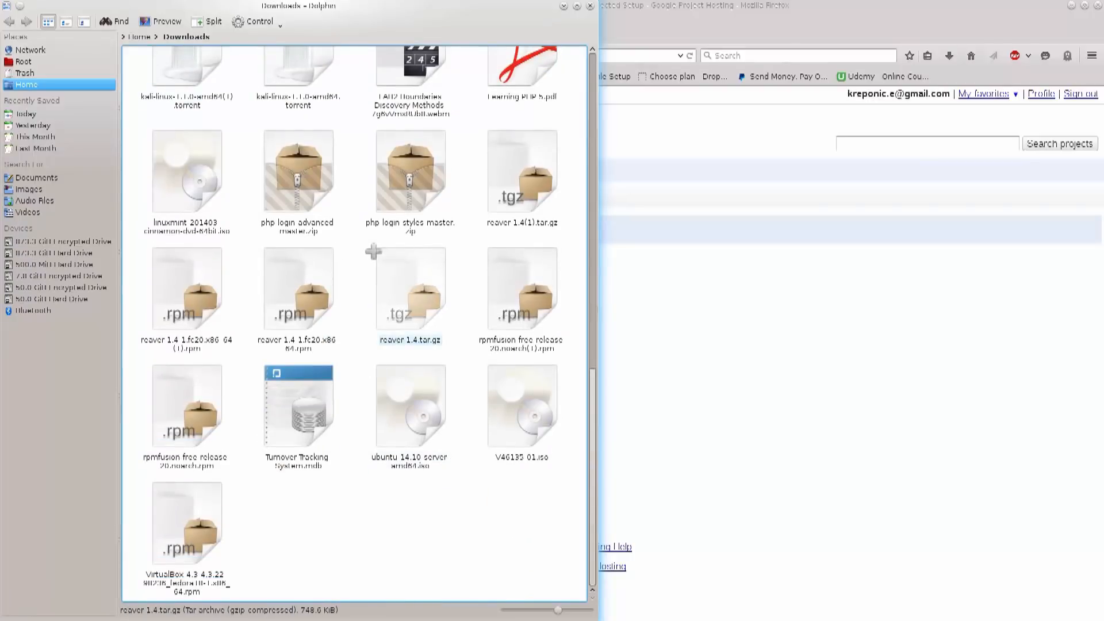
pyautogui.click(187, 289)
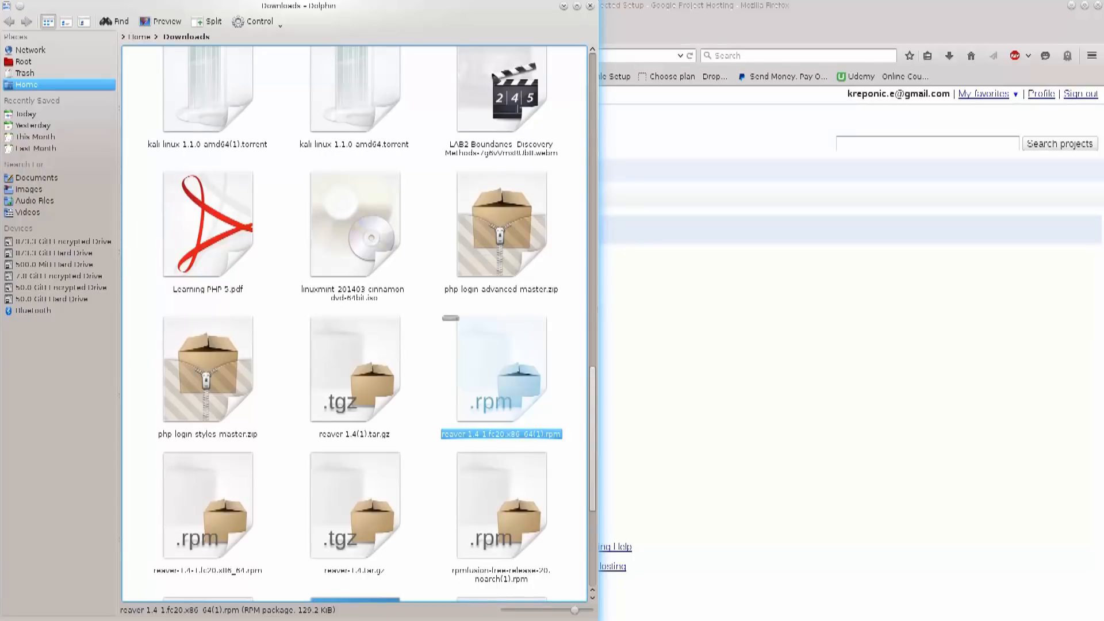
pyautogui.scroll(-3)
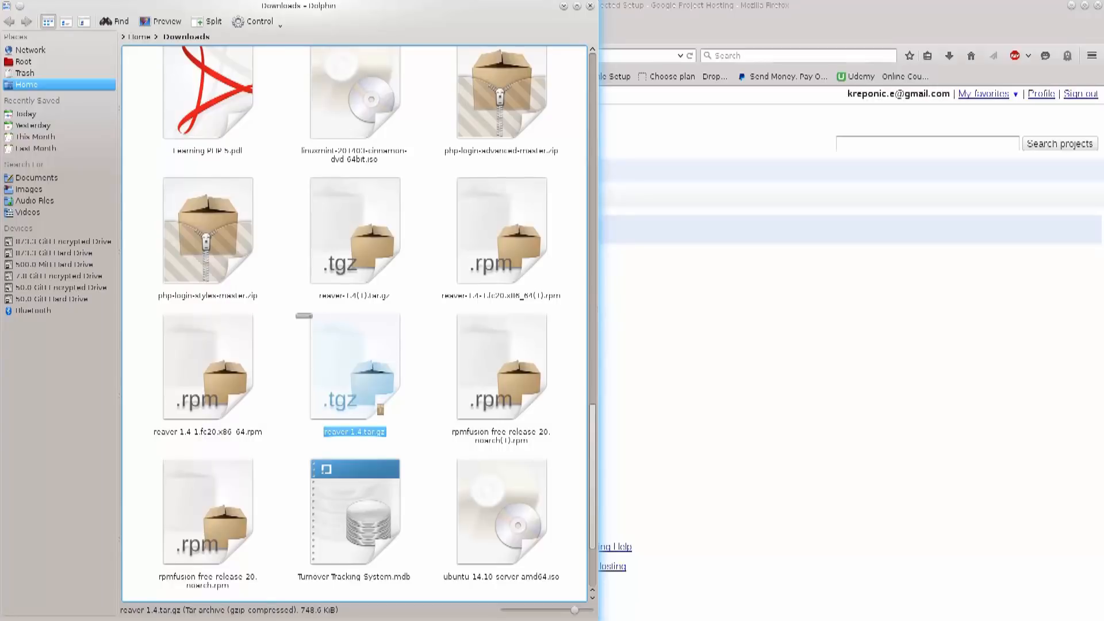
# Load reaver-1.4.tar.gz in Ark and bring up its extraction settings.
pyautogui.doubleClick(356, 372)
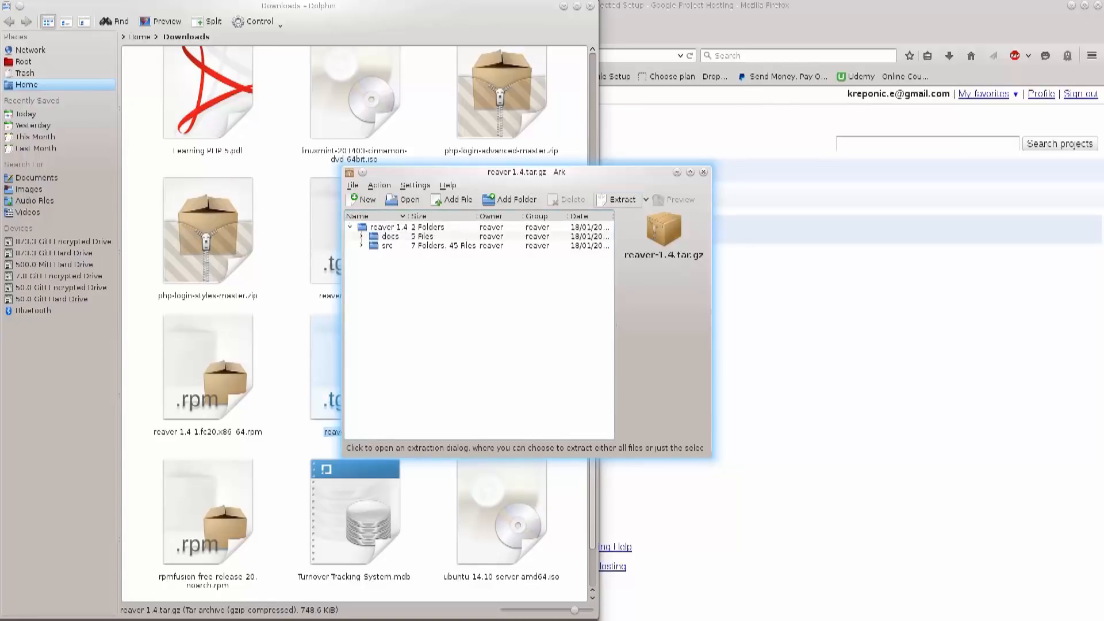
pyautogui.click(622, 199)
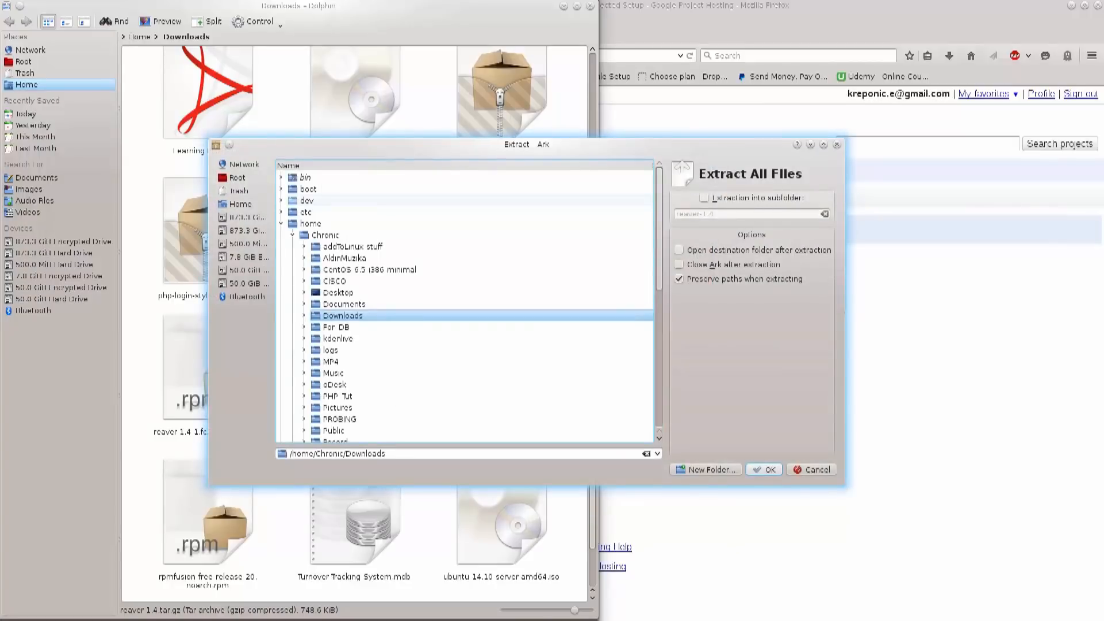
pyautogui.click(337, 292)
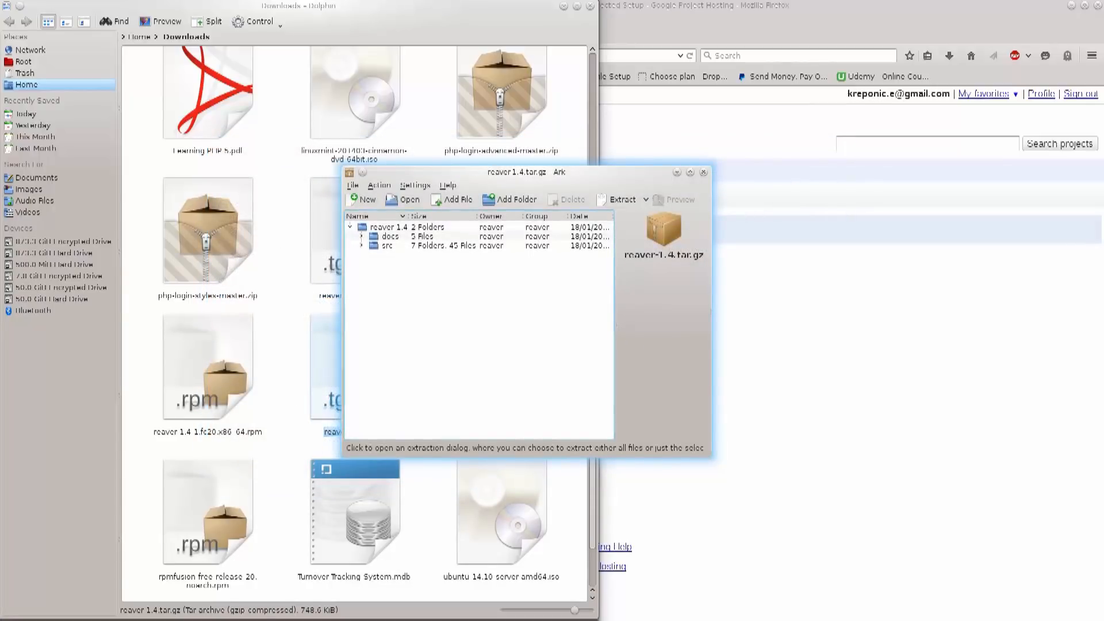
pyautogui.click(620, 199)
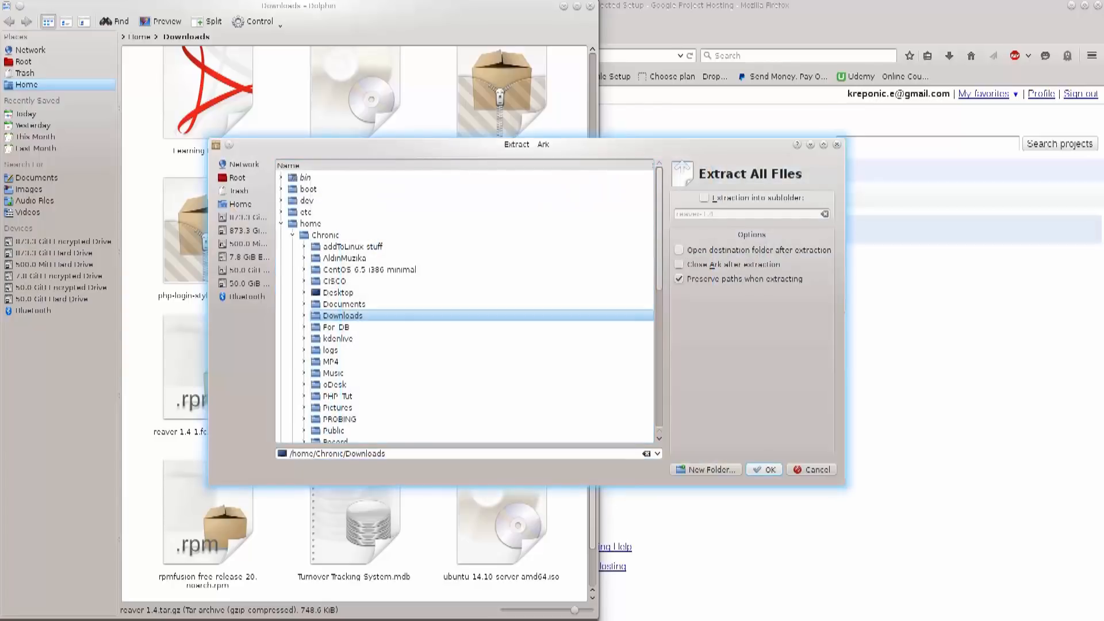
# Extract the archive to the Desktop folder, resolving the file-already-exists prompt.
pyautogui.click(338, 293)
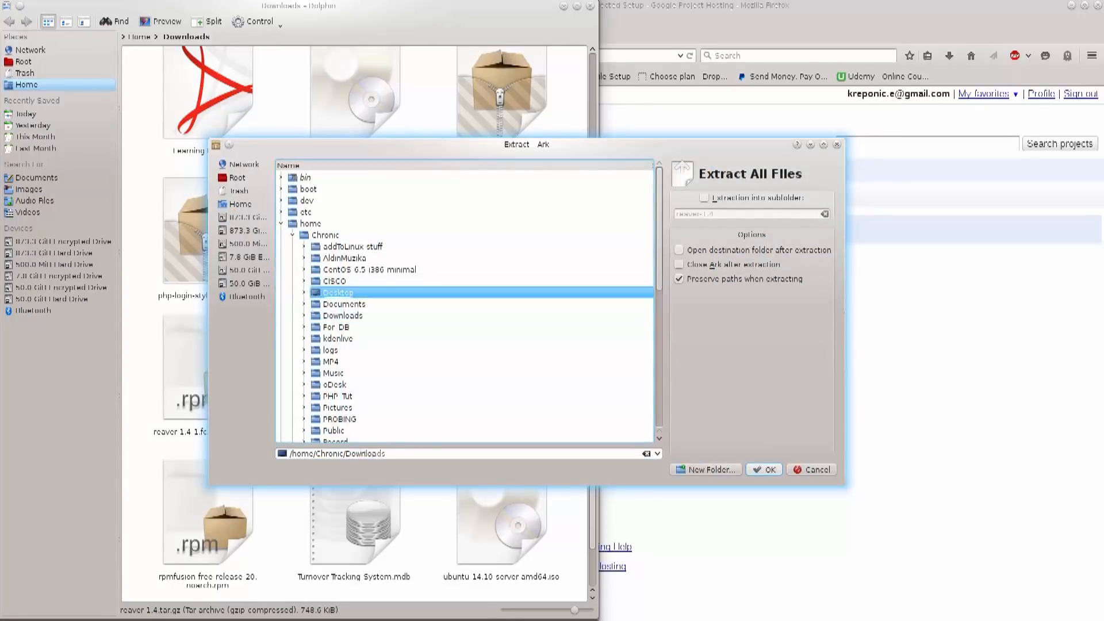
pyautogui.click(769, 470)
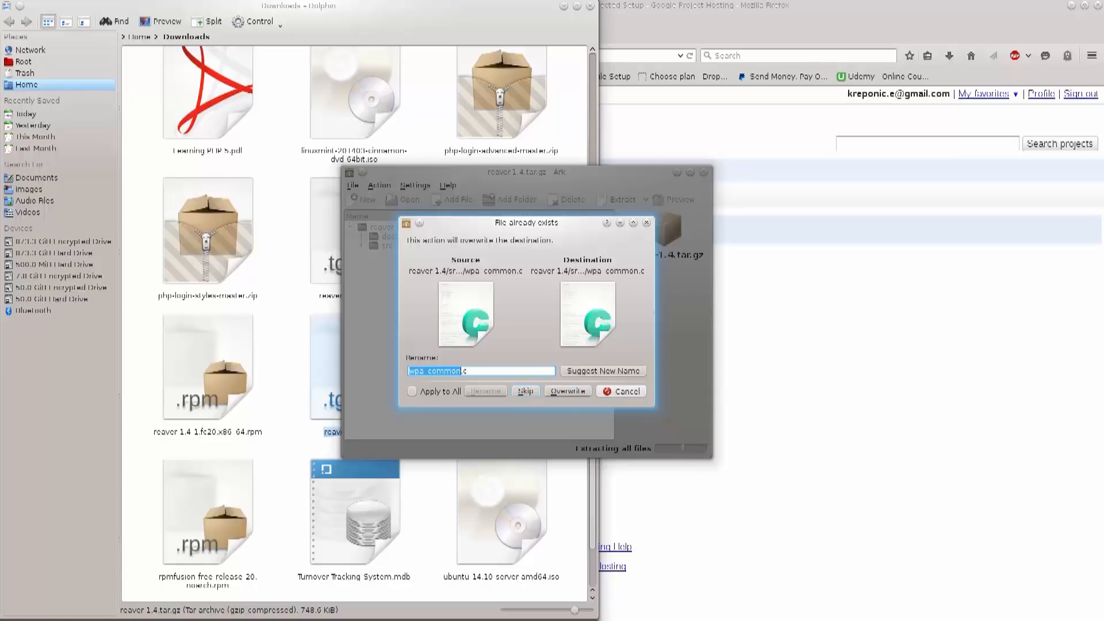
pyautogui.click(412, 391)
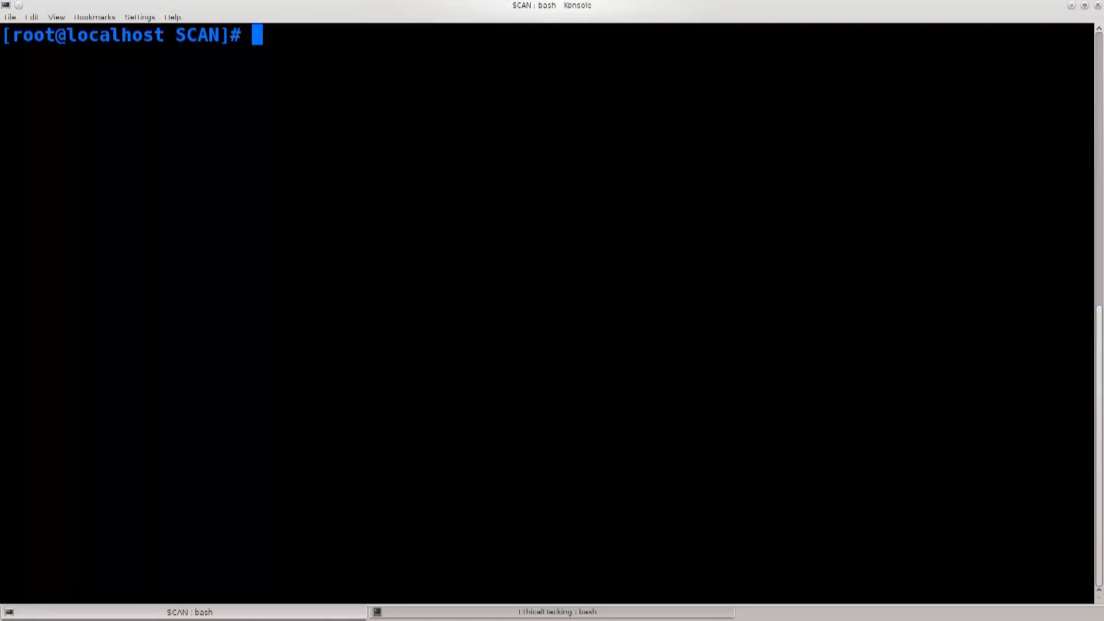
# Change to /home/Chronic/Desktop/ and list it to find the extracted reaver-1.4 folder.
pyautogui.write('cd /')
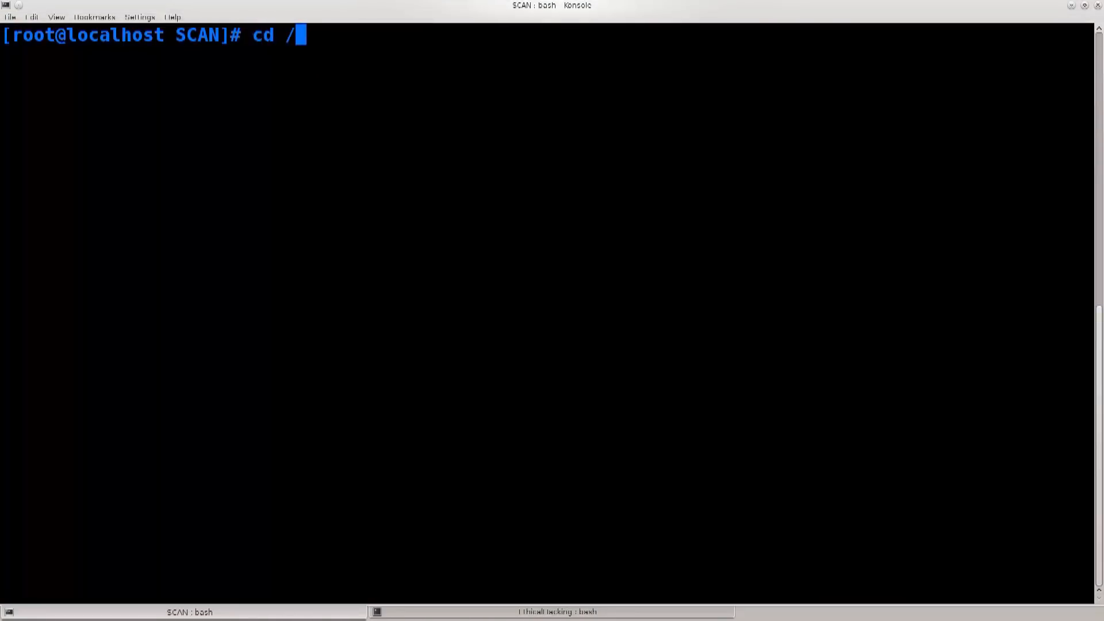
pyautogui.press('BackSpace')
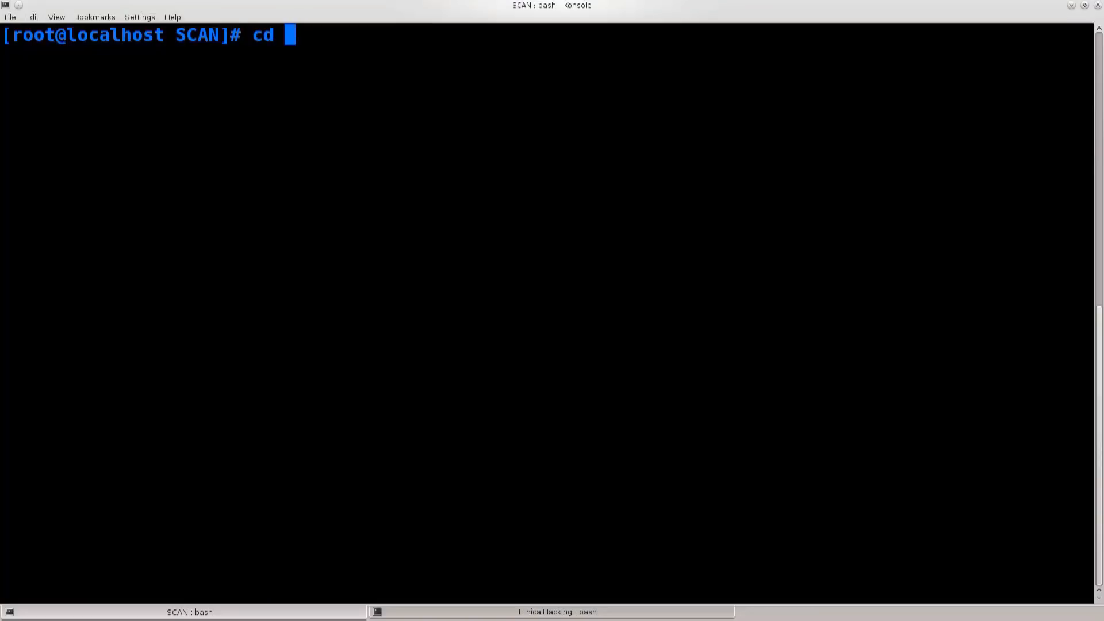
pyautogui.write('~/Desktop/')
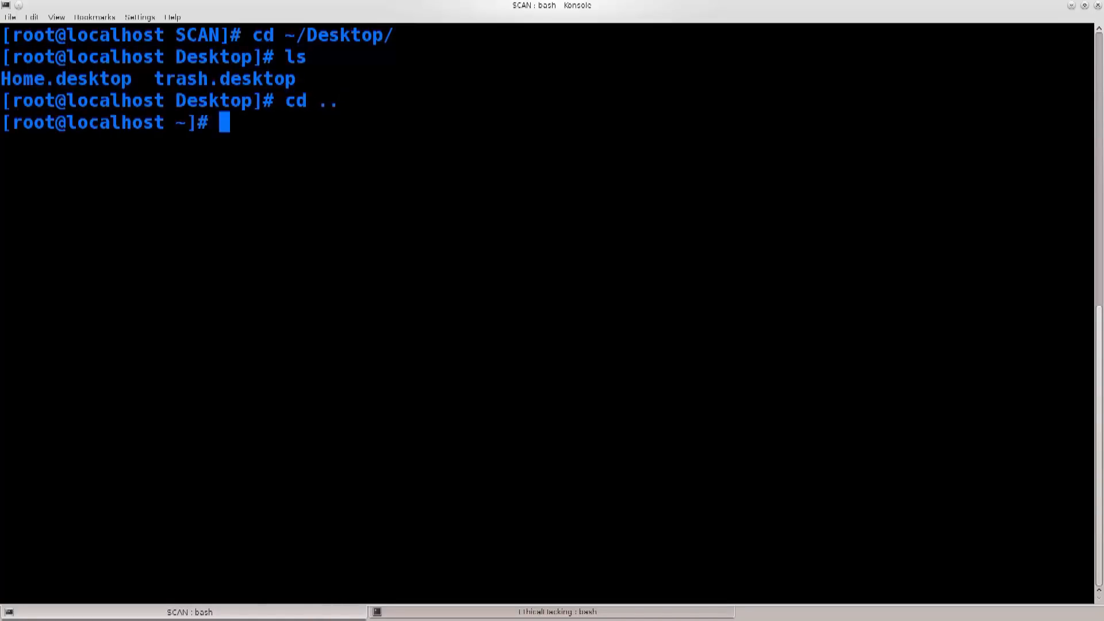
pyautogui.write('cd /h')
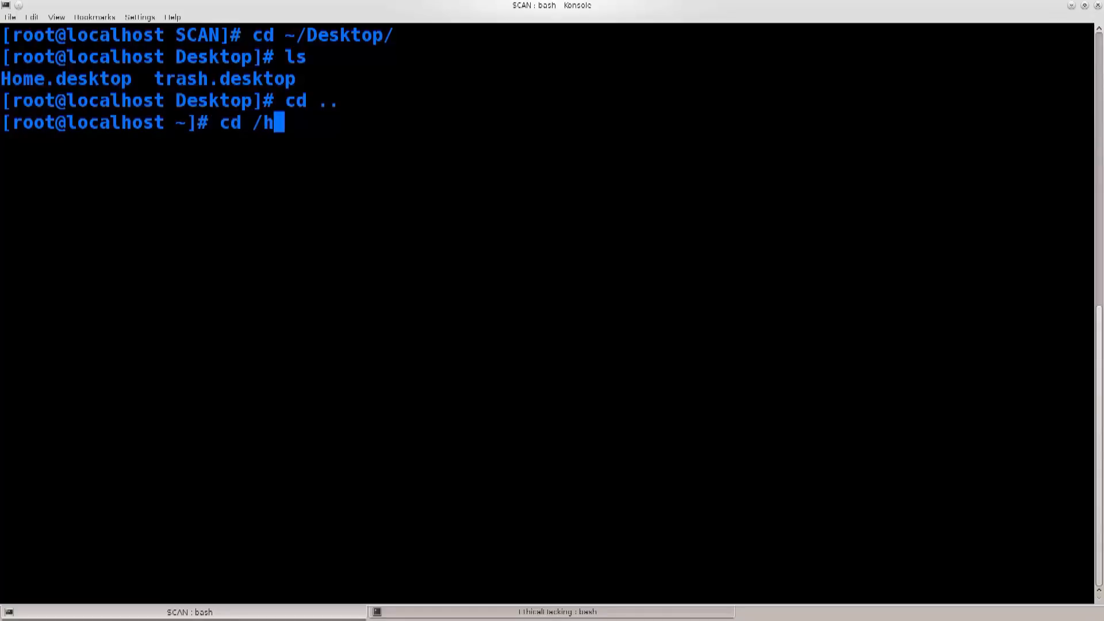
pyautogui.write('ome/Chr')
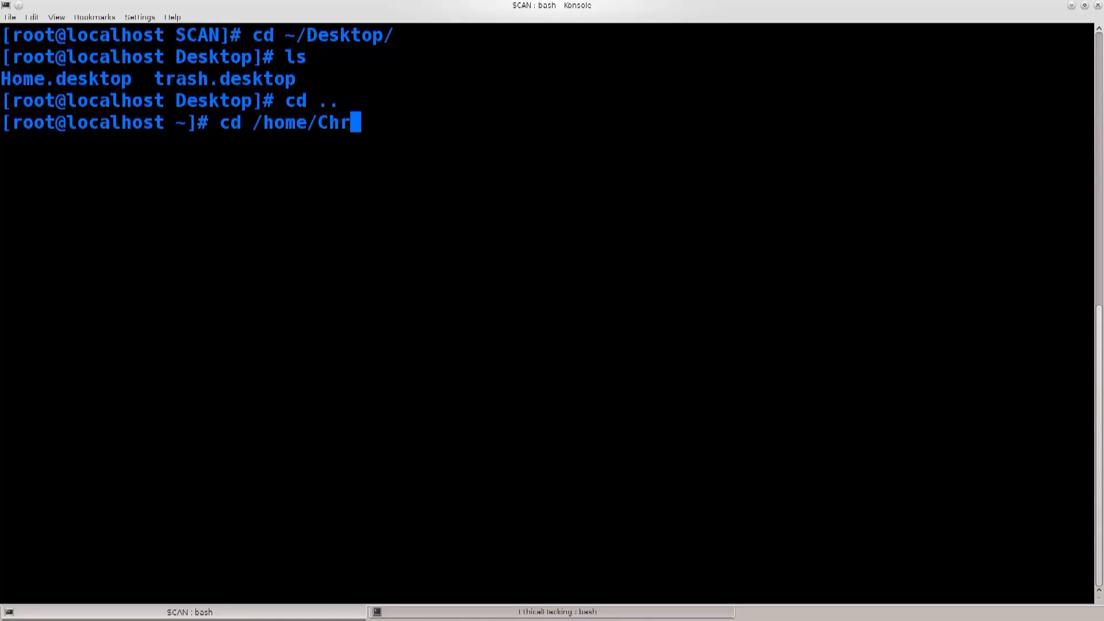
pyautogui.write('onic/Desktop/')
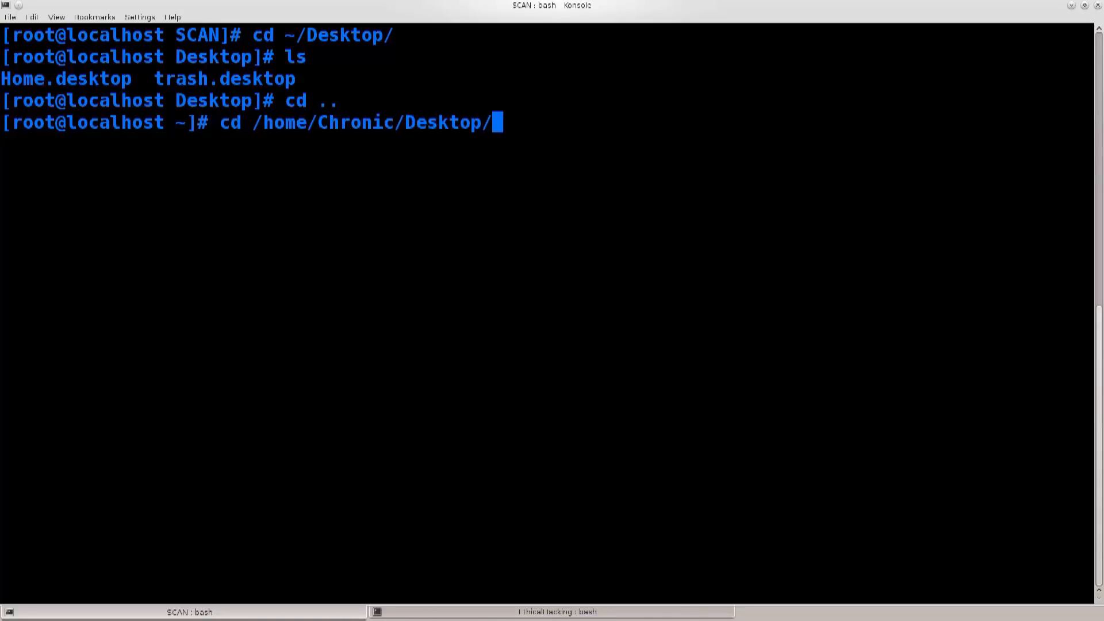
pyautogui.write('ls')
pyautogui.write('cle')
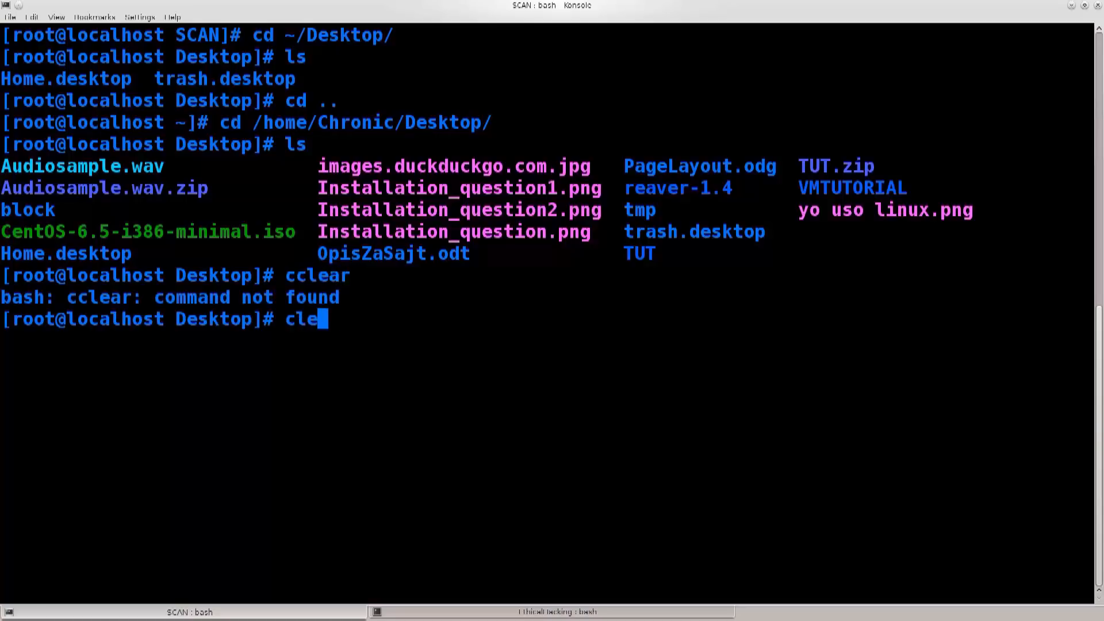
pyautogui.press('Return')
pyautogui.write('ll')
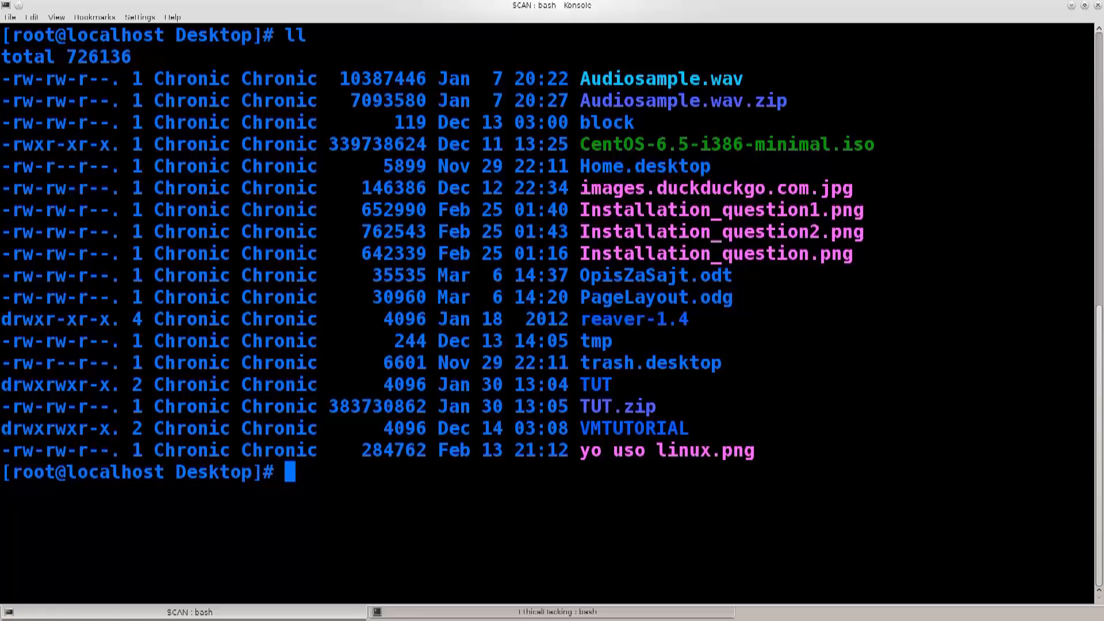
# Enter the reaver-1.4 folder and list its docs and src subfolders.
pyautogui.write('cd reaver-1.4/')
pyautogui.write('cle')
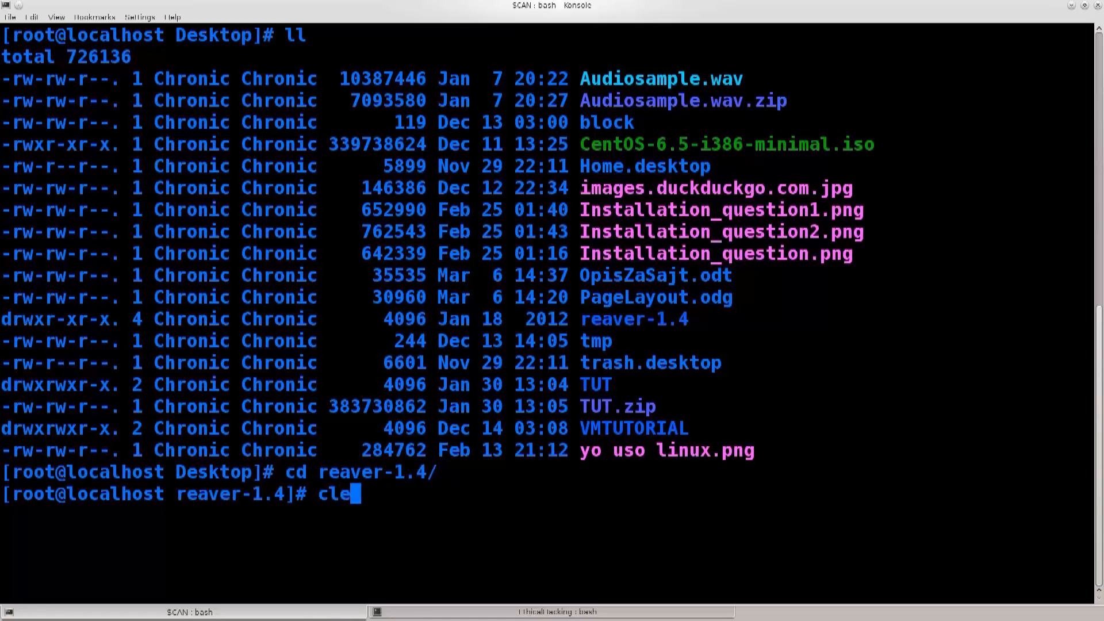
pyautogui.write('ll')
pyautogui.press('Return')
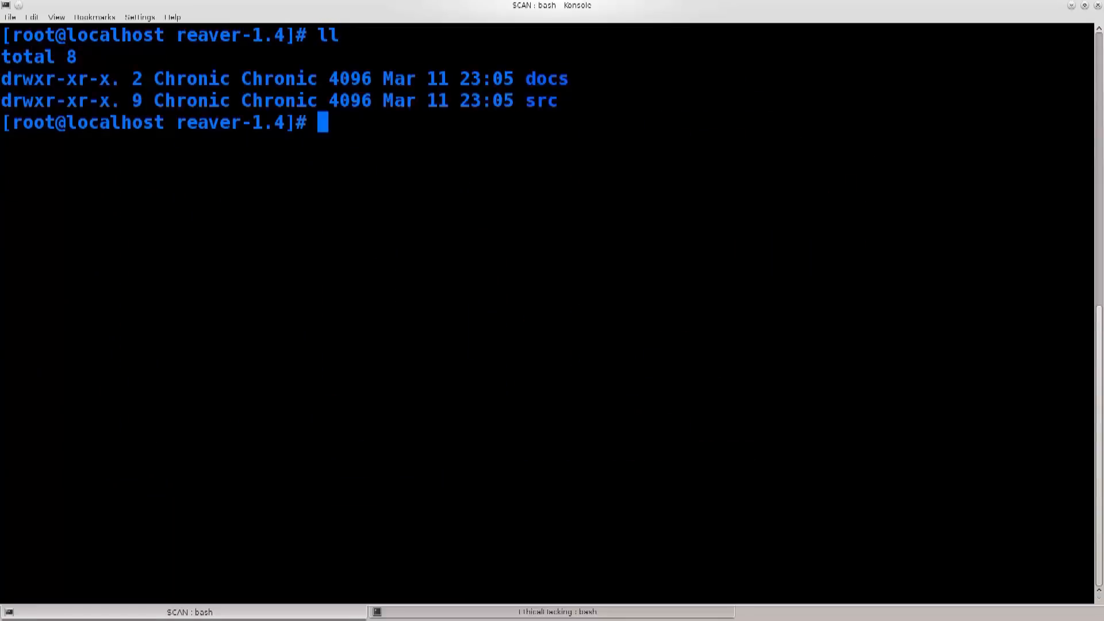
# Go into docs/ and print README.REAVER with cat.
pyautogui.write('cd docs/')
pyautogui.write('ls')
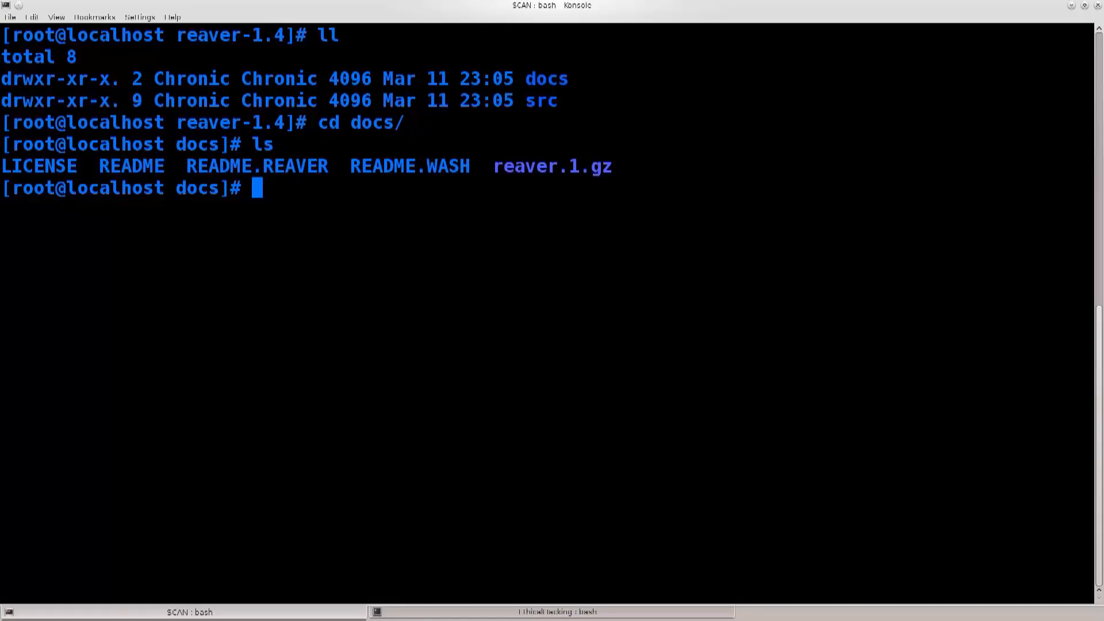
pyautogui.write('cat')
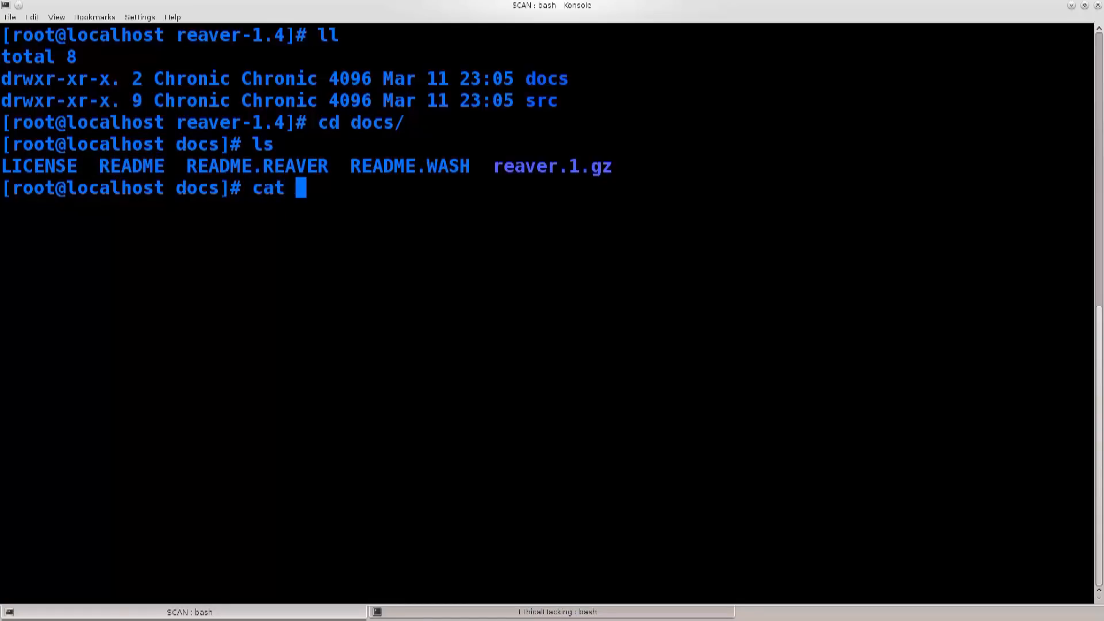
pyautogui.write('README.REAVER')
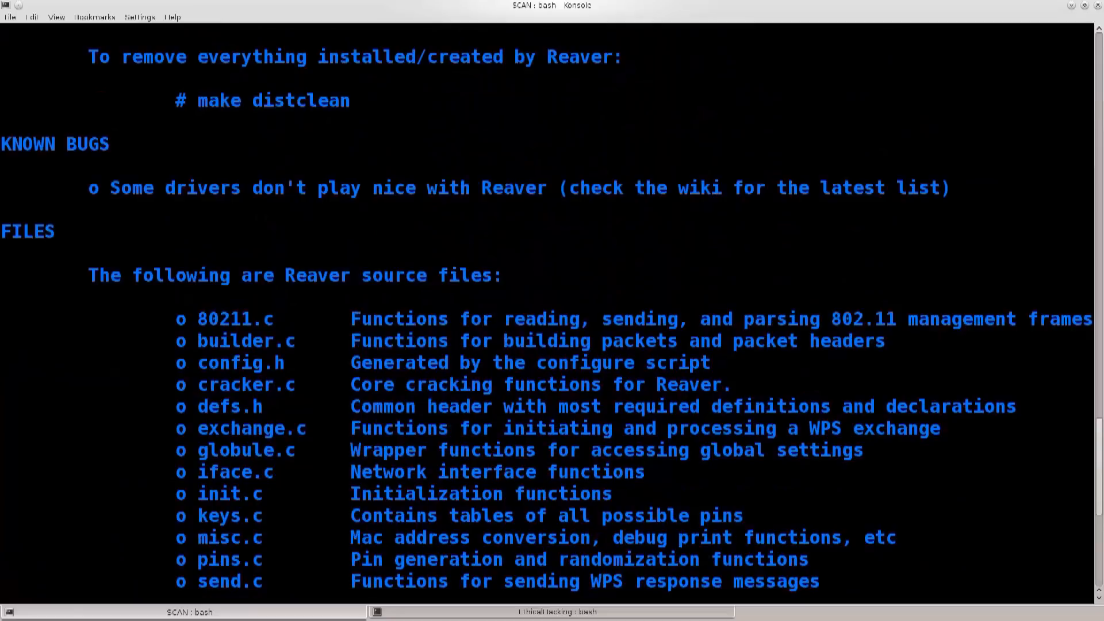
pyautogui.moveTo(183, 318); pyautogui.dragTo(546, 516)
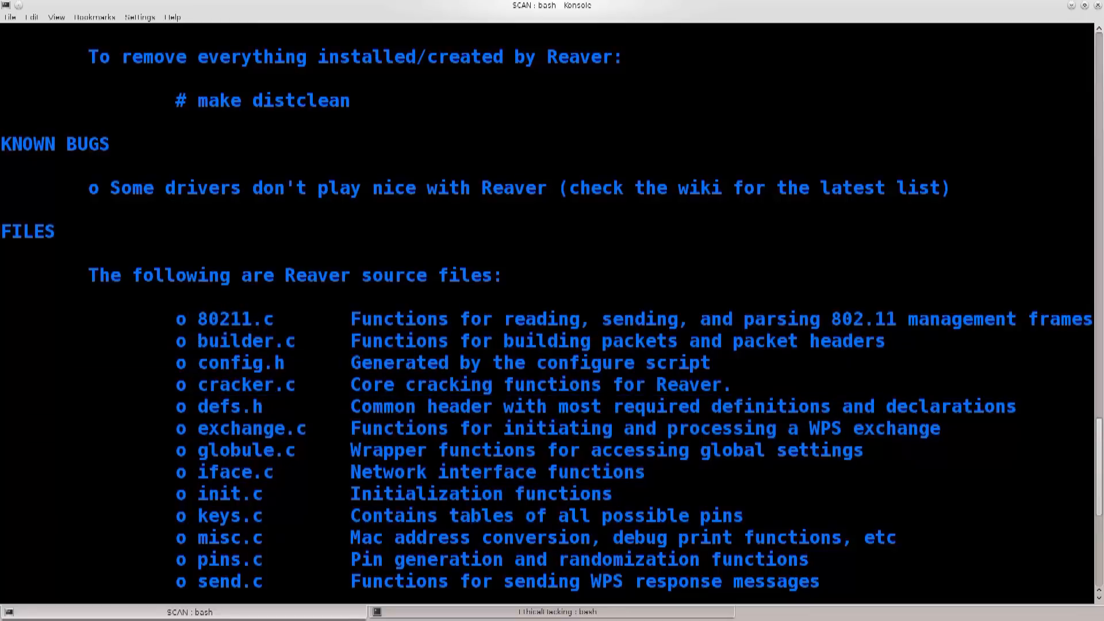
pyautogui.doubleClick(215, 319)
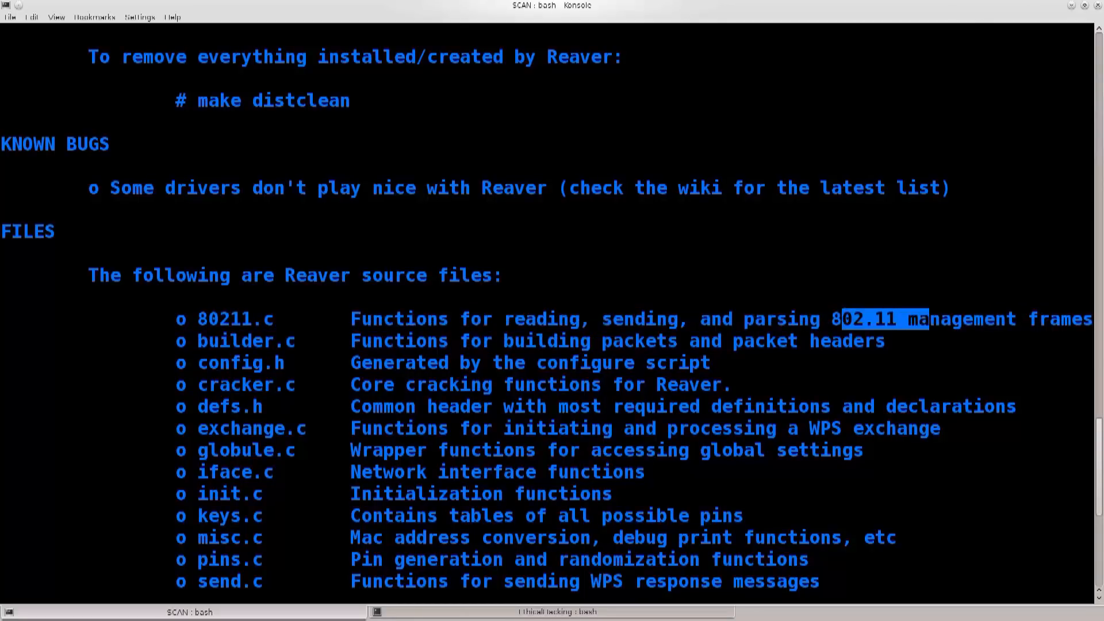
pyautogui.scroll(3)
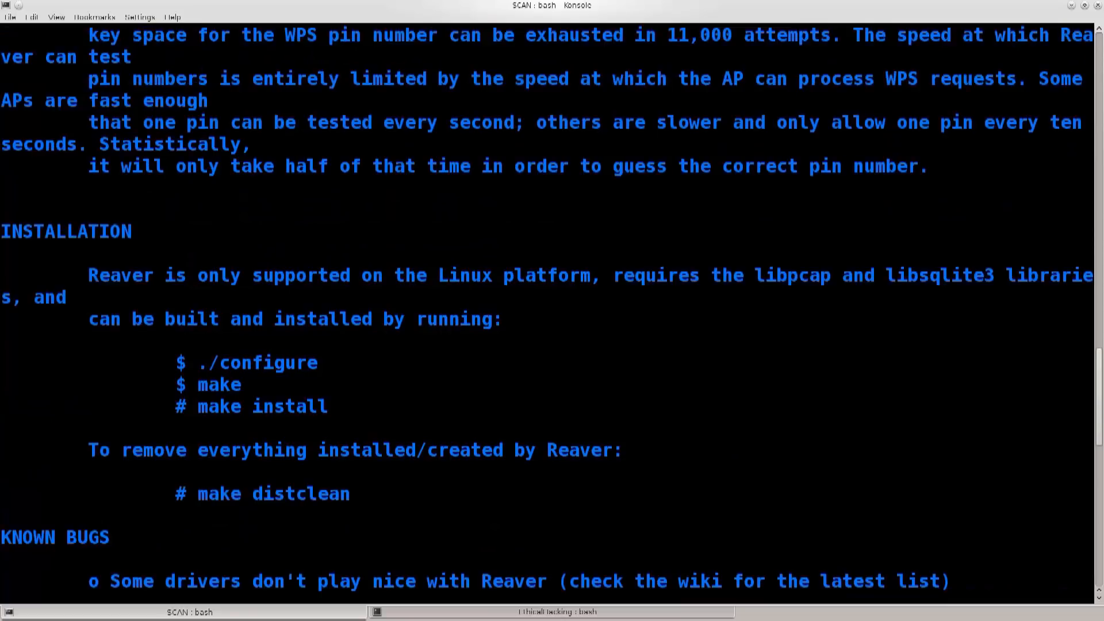
pyautogui.scroll(3)
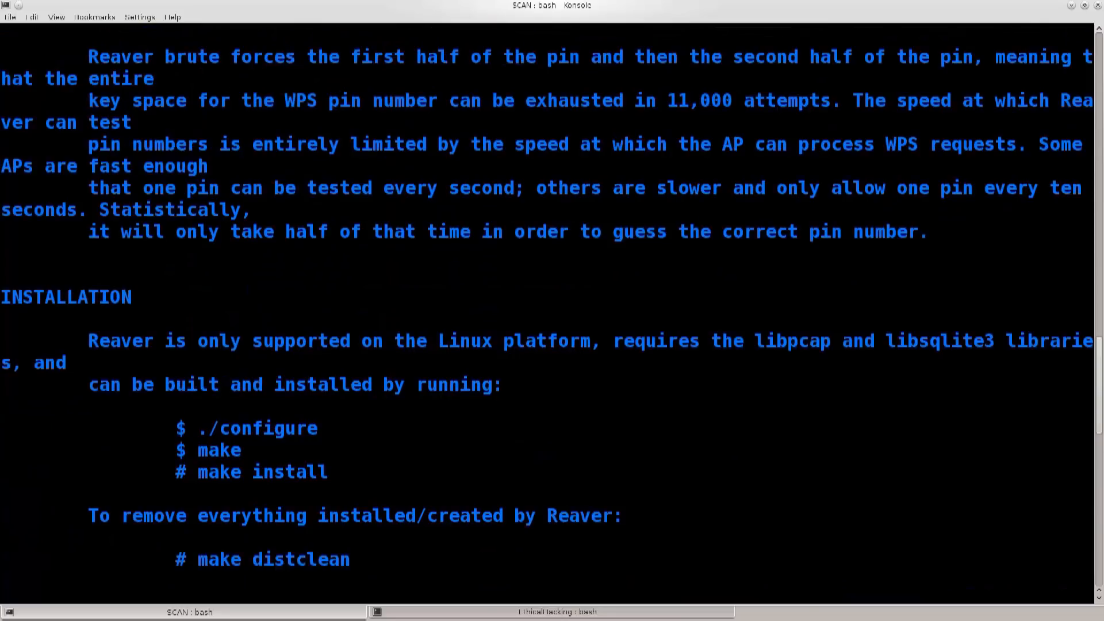
pyautogui.scroll(-3)
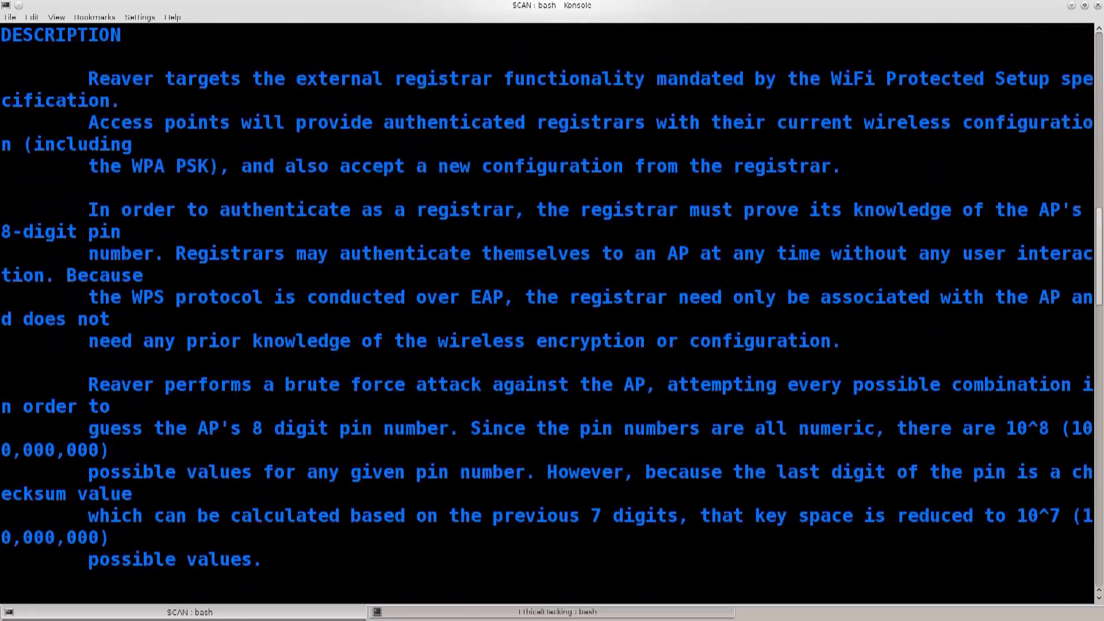
pyautogui.scroll(-3)
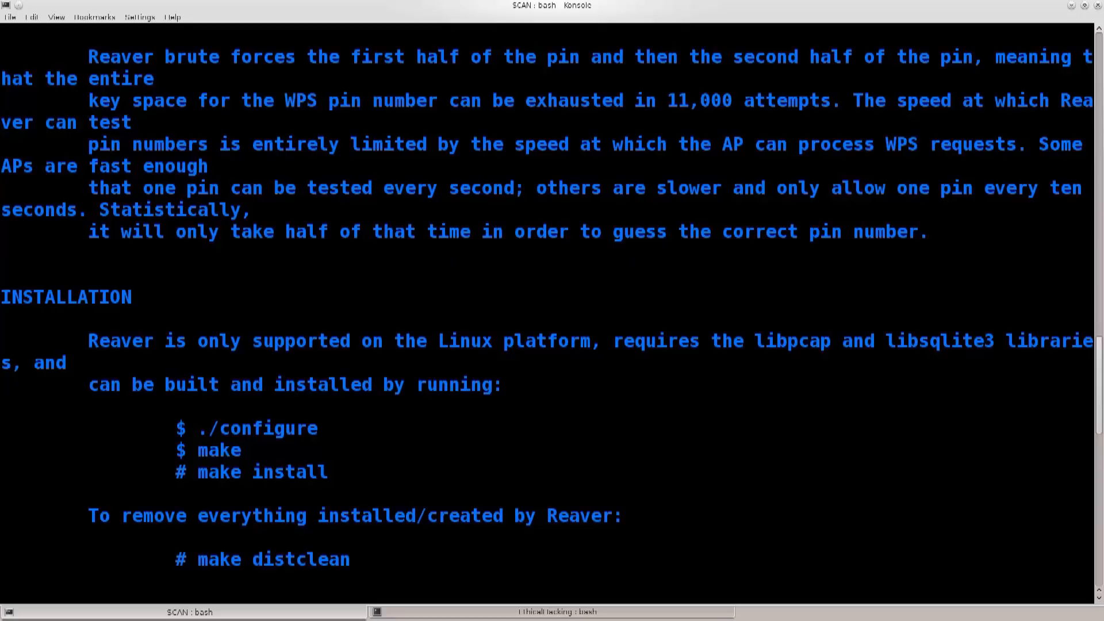
pyautogui.scroll(-3)
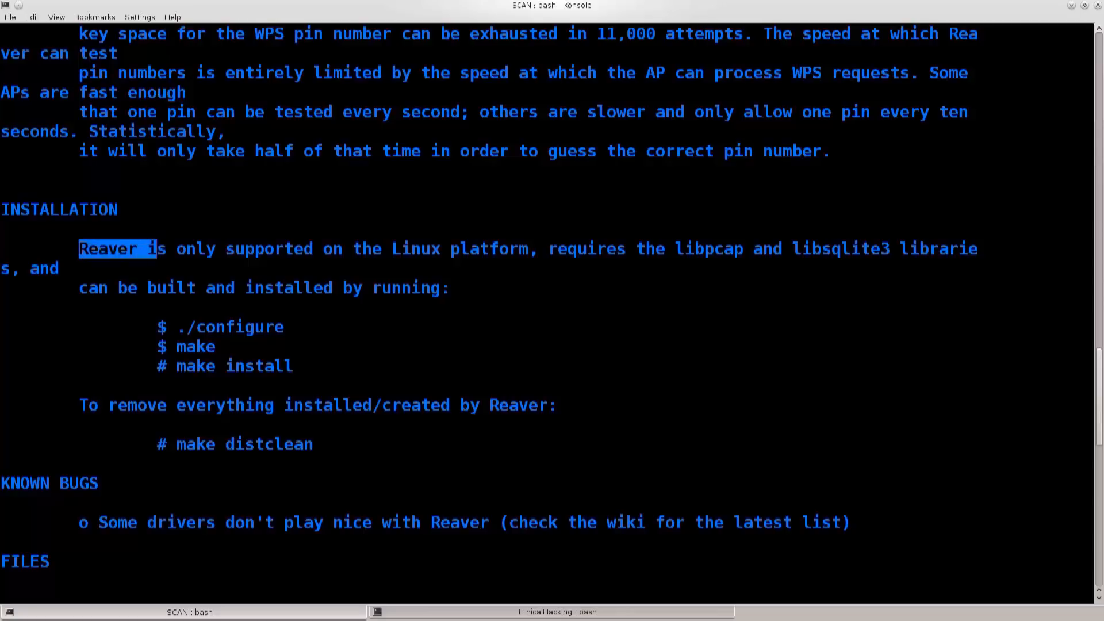
pyautogui.moveTo(148, 248); pyautogui.dragTo(276, 248)
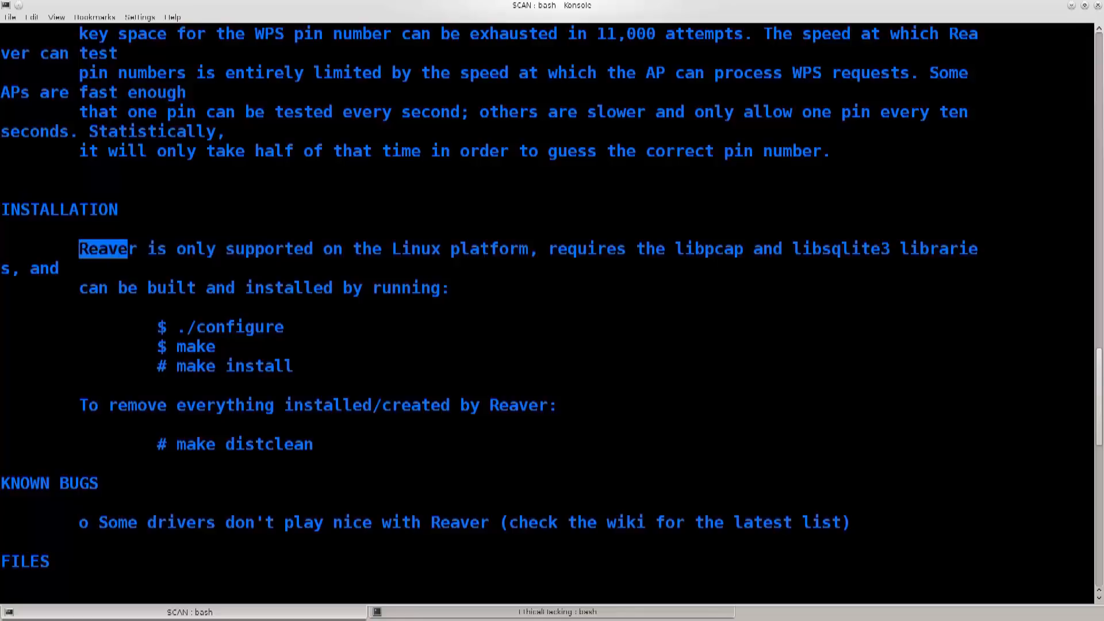
pyautogui.moveTo(106, 248); pyautogui.dragTo(342, 248)
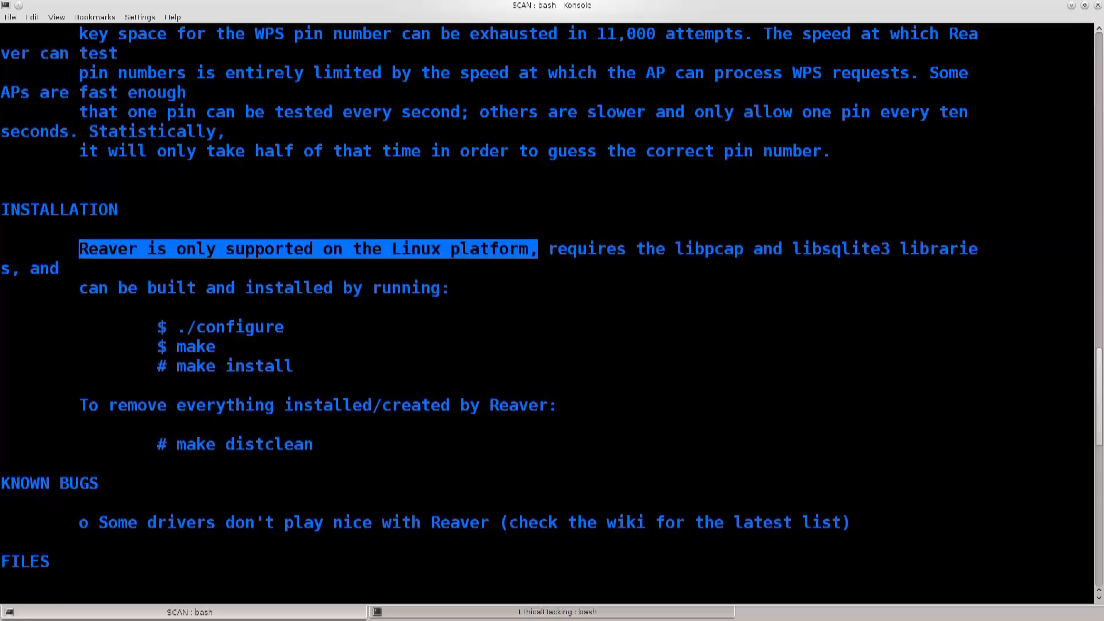
pyautogui.doubleClick(709, 248)
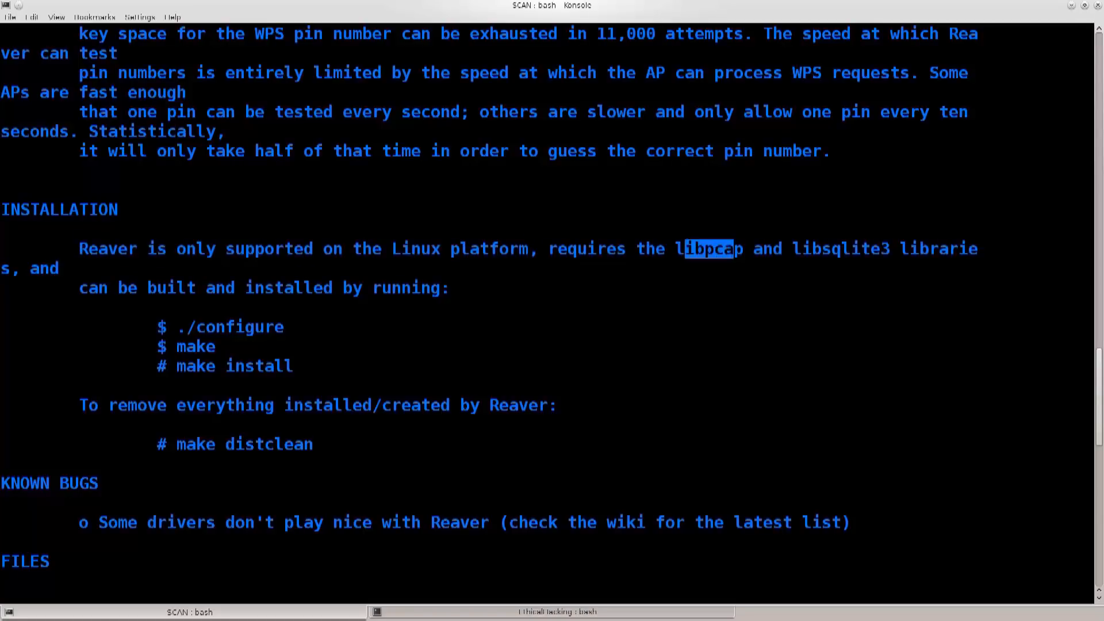
pyautogui.doubleClick(837, 249)
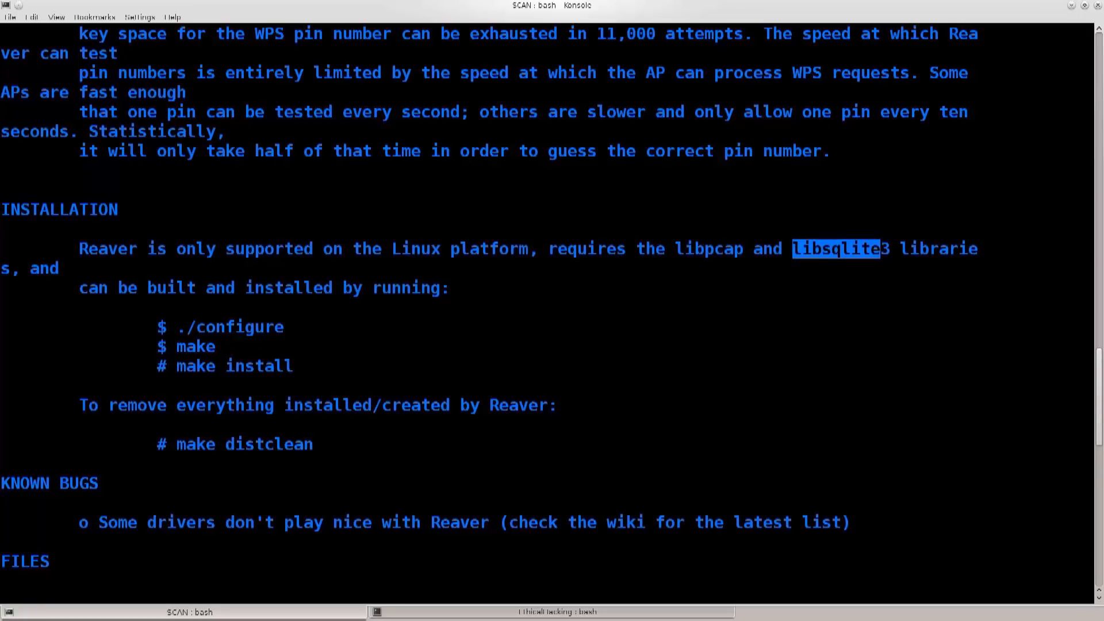
pyautogui.doubleClick(938, 249)
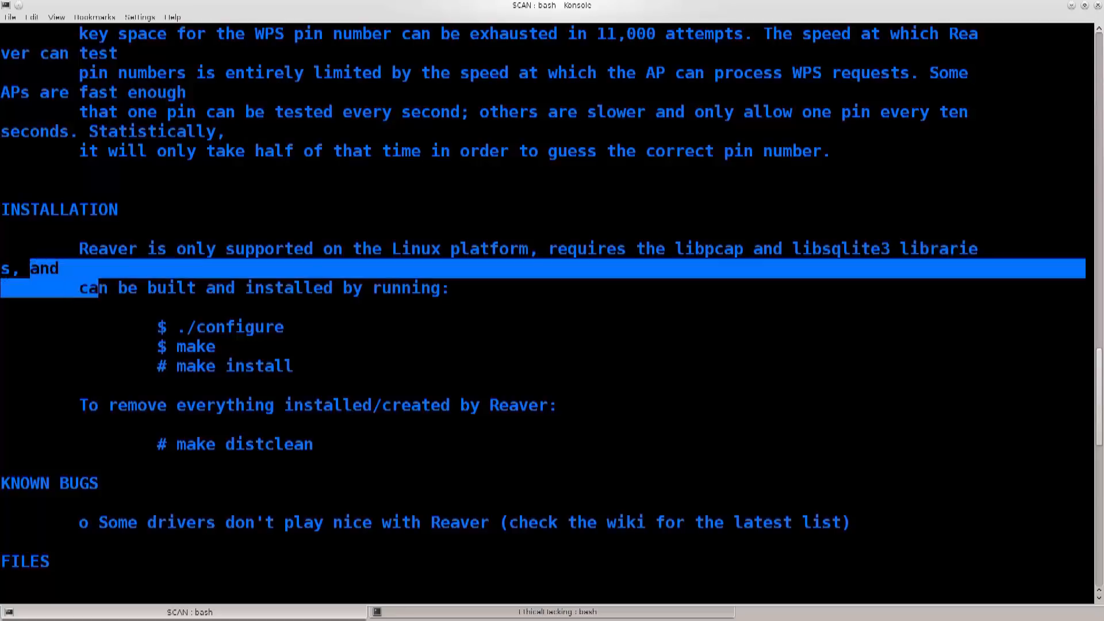
pyautogui.moveTo(98, 287); pyautogui.dragTo(451, 288)
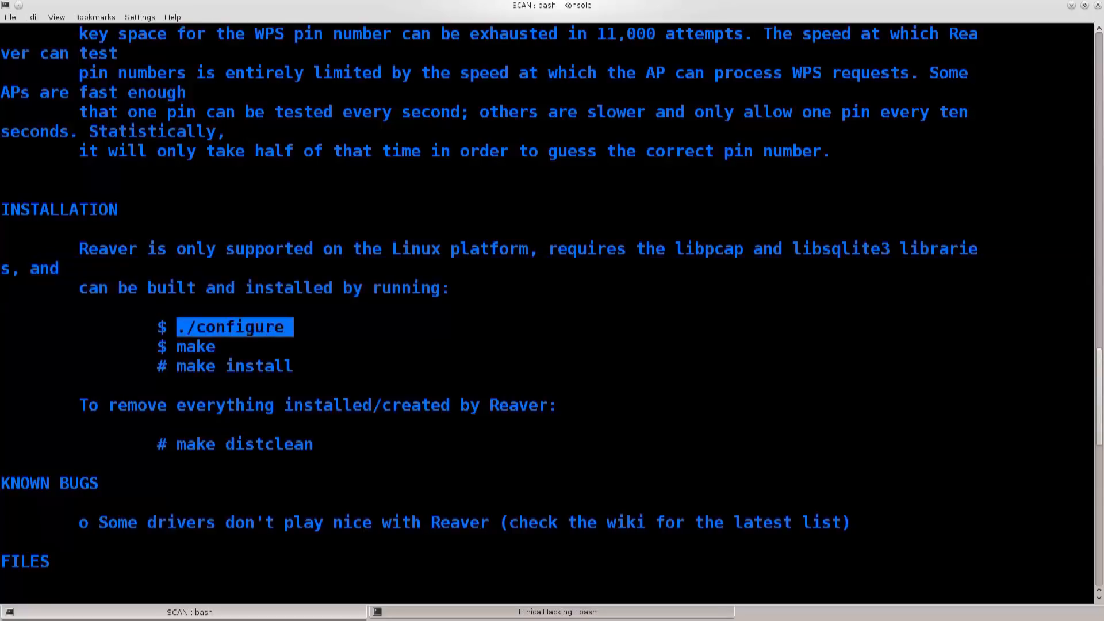
pyautogui.doubleClick(197, 346)
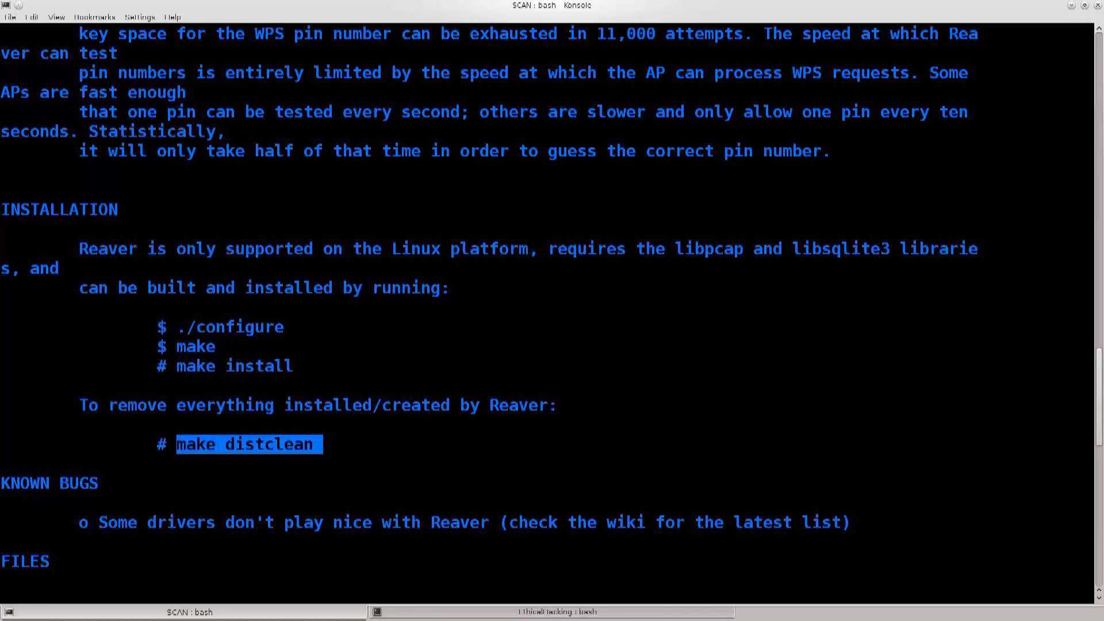
pyautogui.scroll(-3)
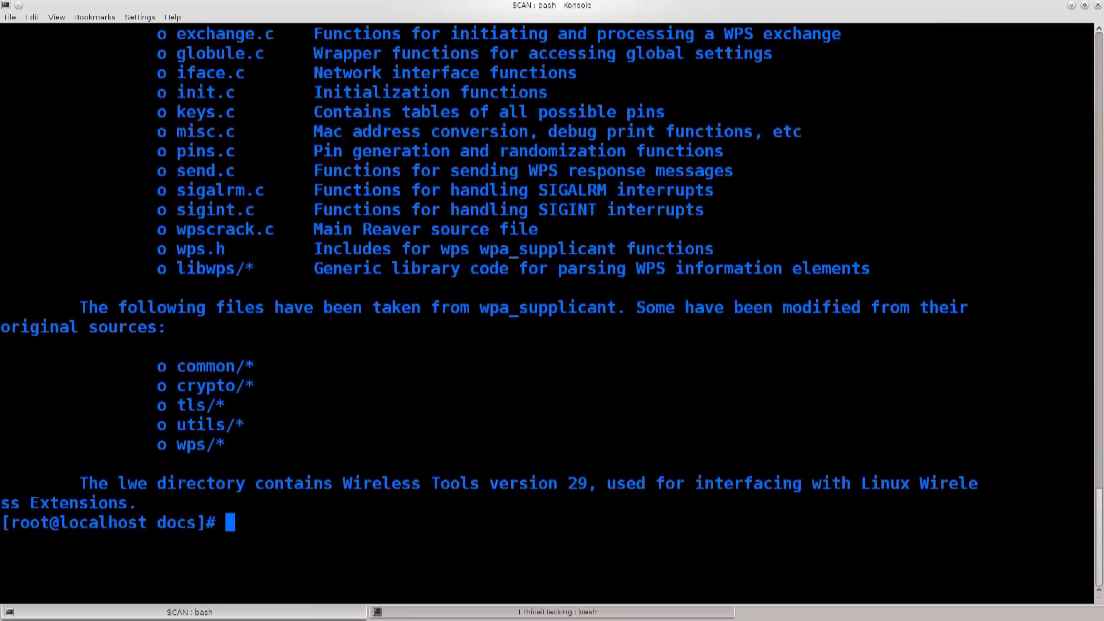
# Go back up from docs and change into reaver-1.4's src folder.
pyautogui.write('ls')
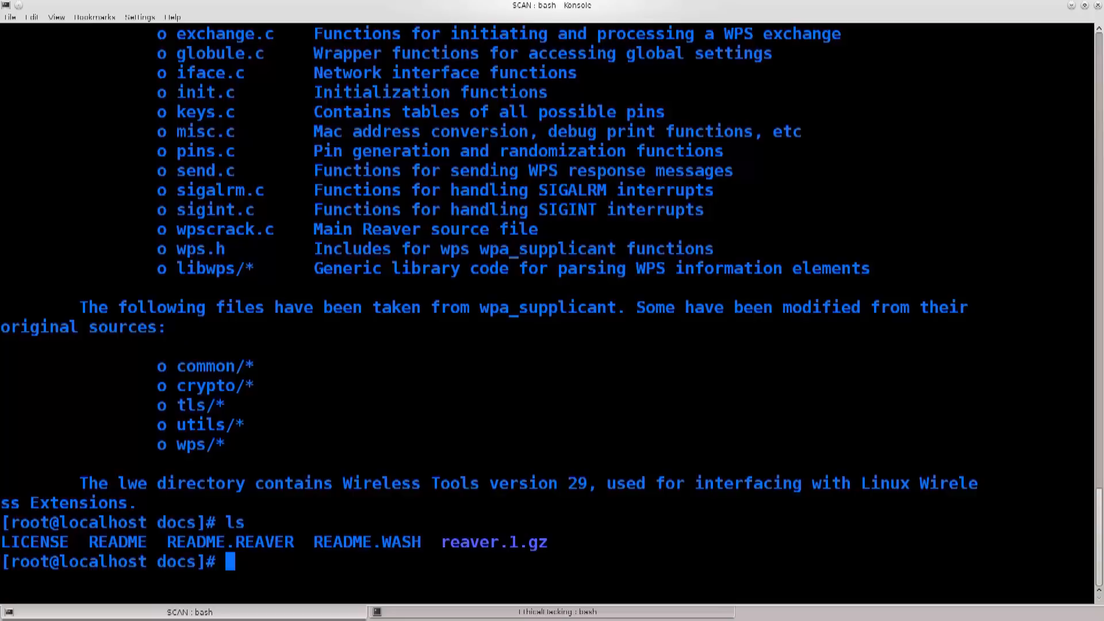
pyautogui.write('cd ..')
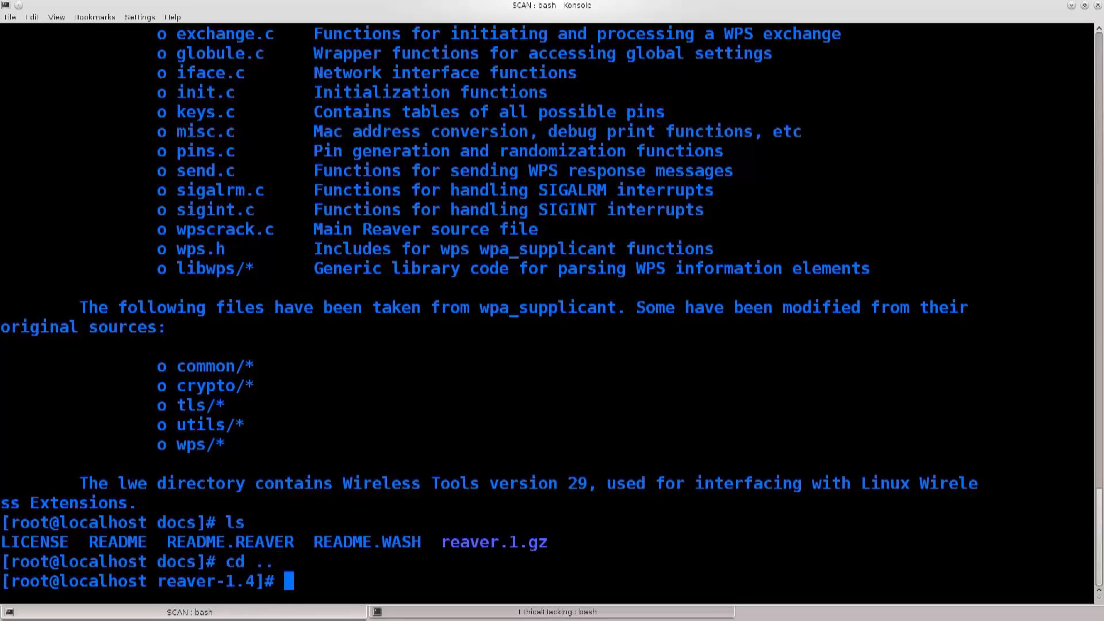
pyautogui.write('ll')
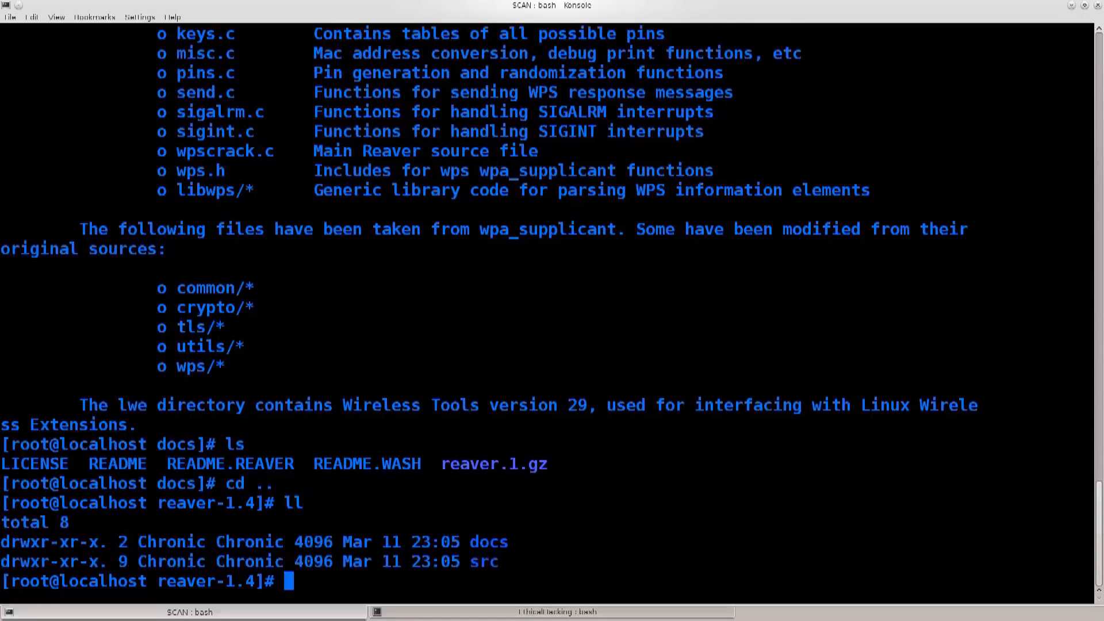
pyautogui.write('cd sr')
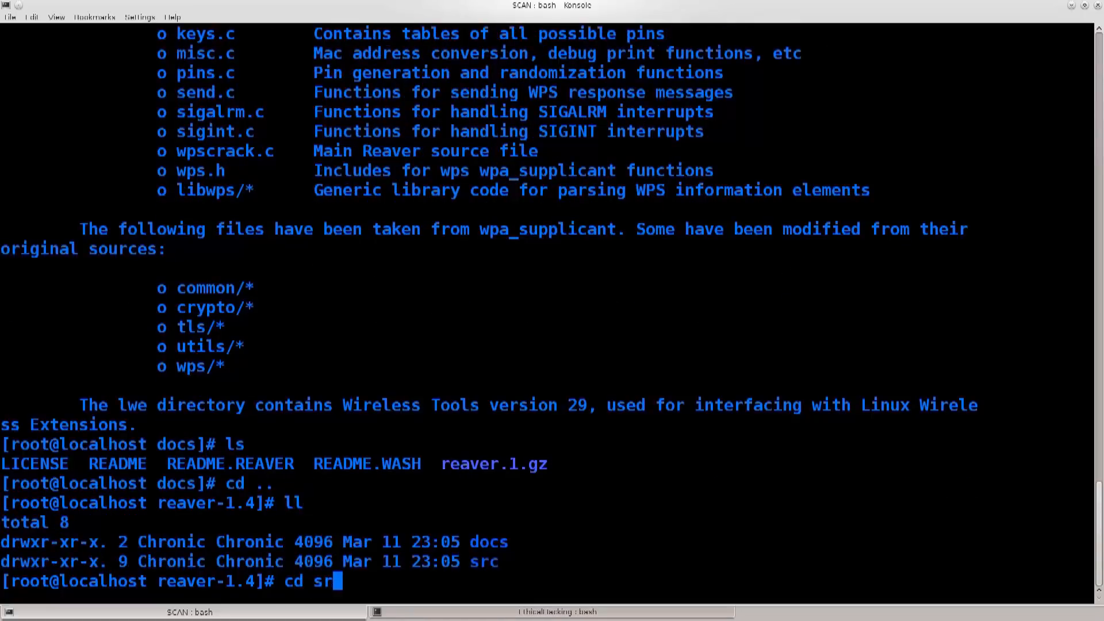
pyautogui.press('Return')
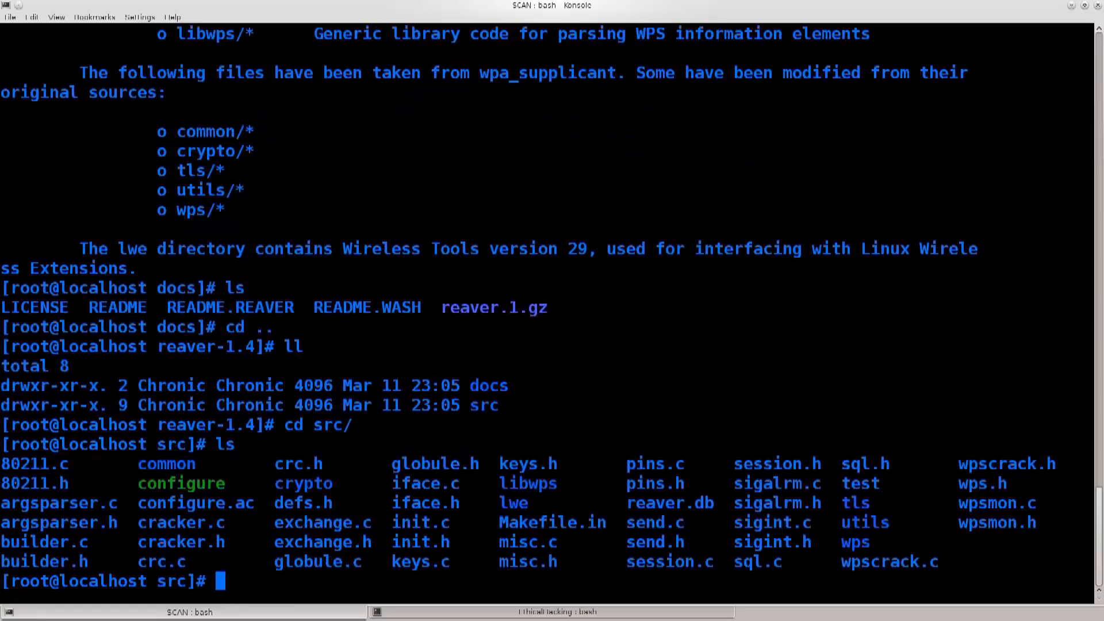
# List the src files, note configure's executable permission, and start ./configure.
pyautogui.write('./')
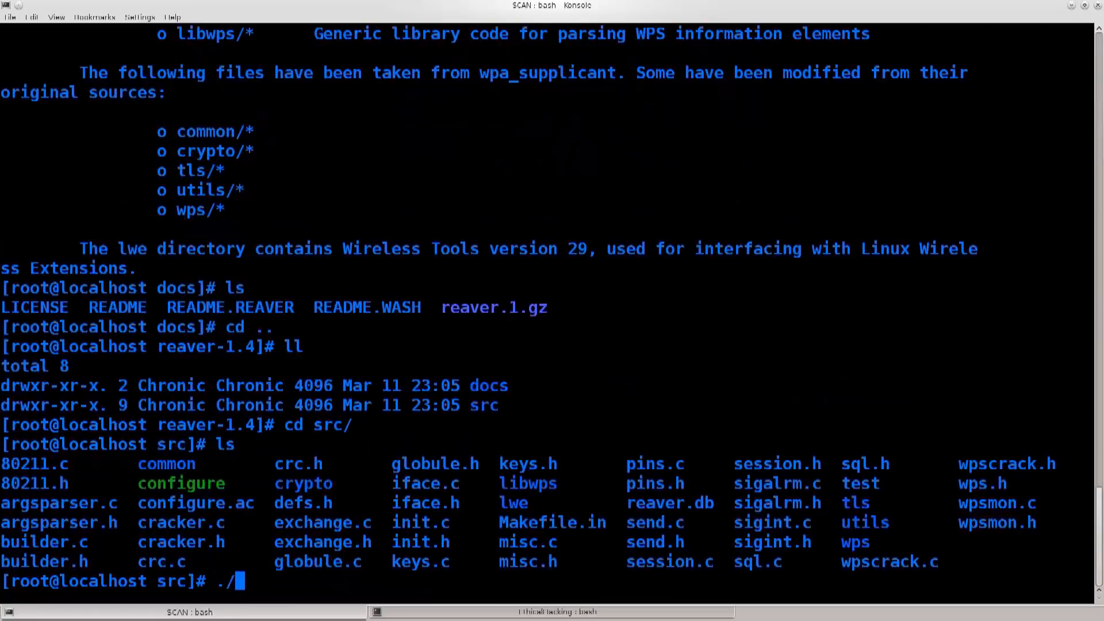
pyautogui.doubleClick(180, 484)
pyautogui.write('ll')
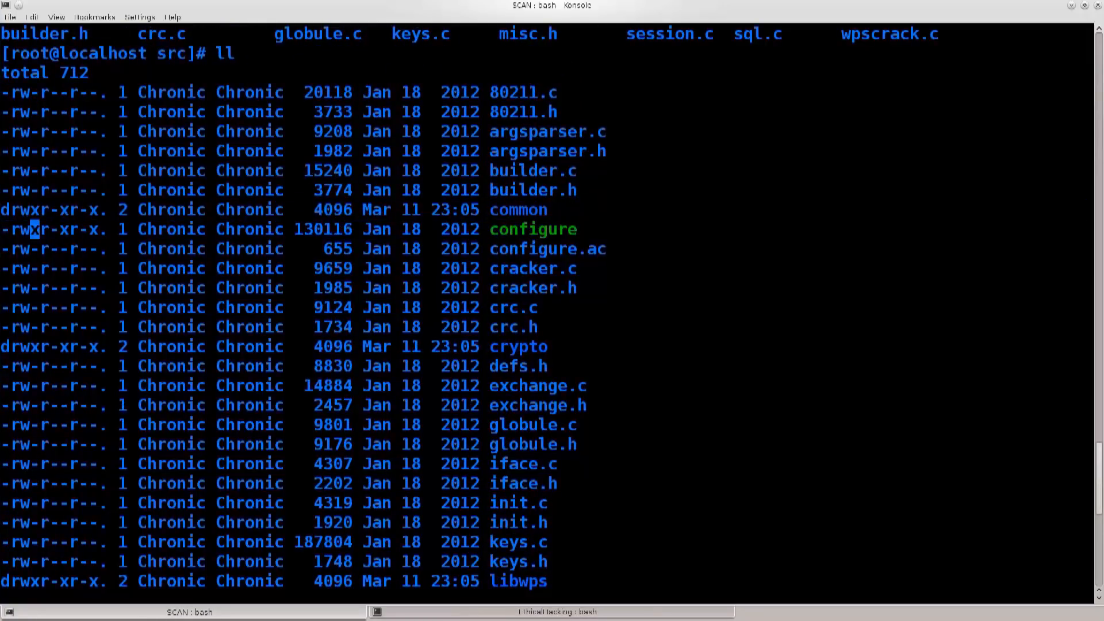
pyautogui.scroll(-3)
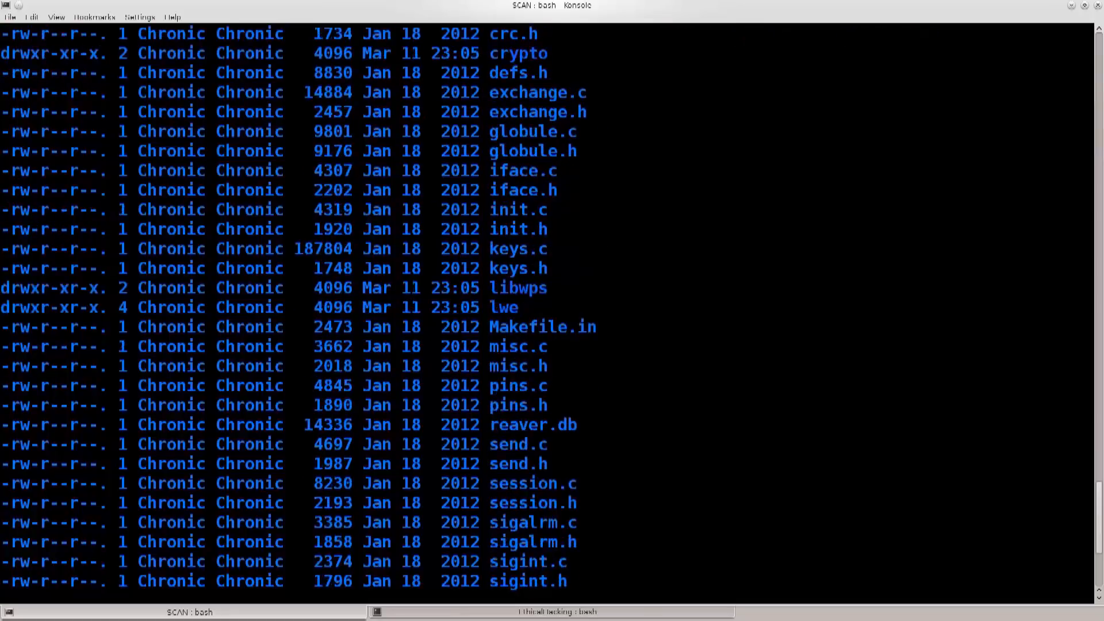
pyautogui.scroll(-3)
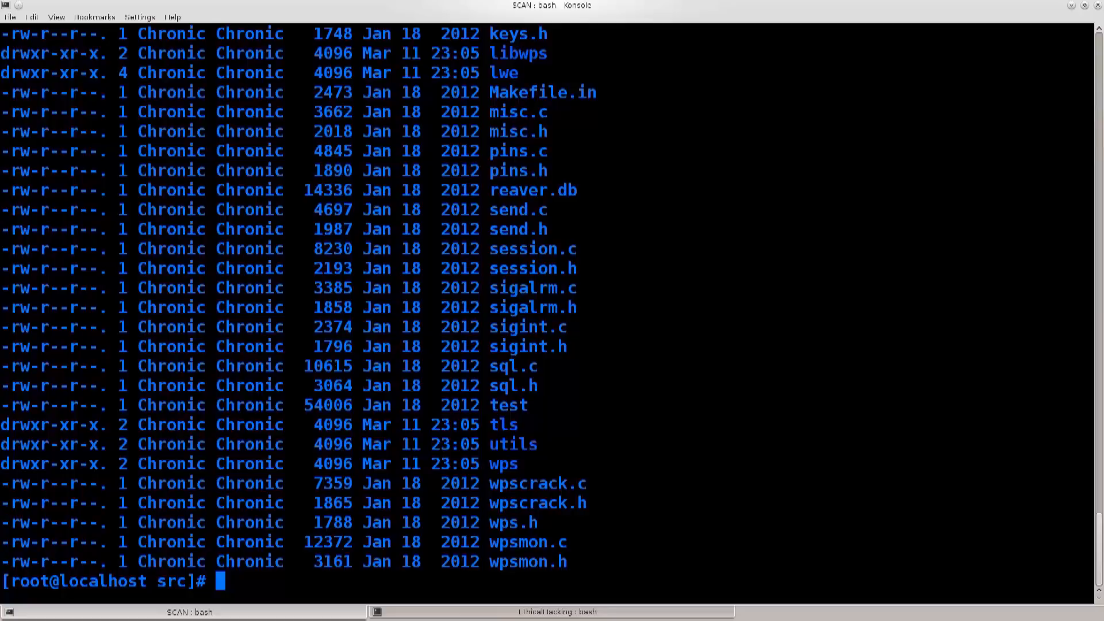
pyautogui.write('./')
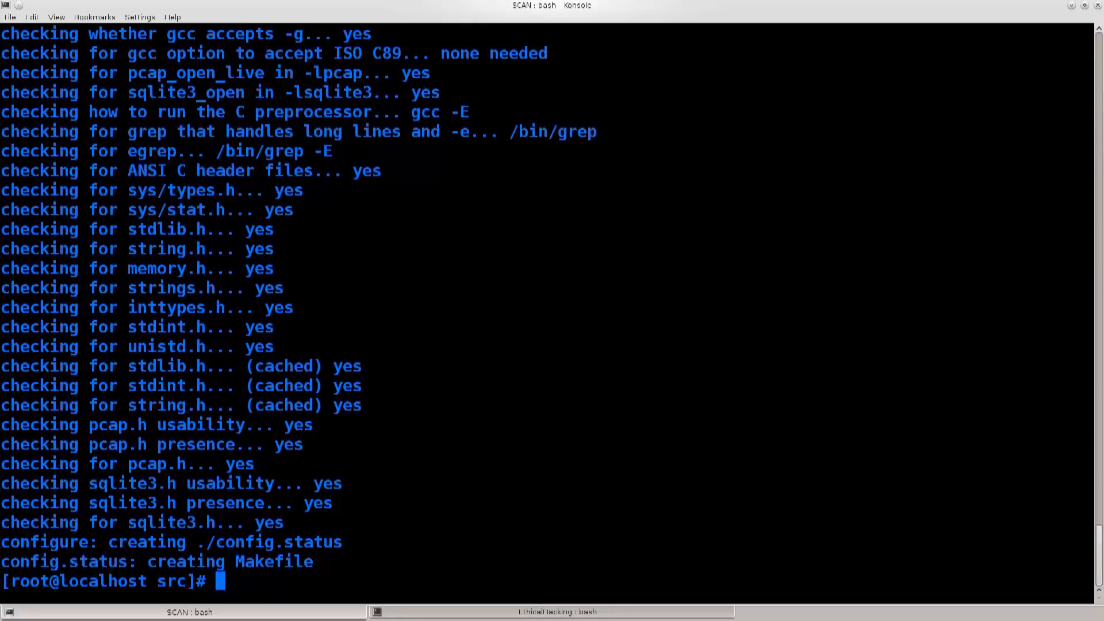
# Compile Reaver with make, producing reaver and wash, then begin make install.
pyautogui.write('make')
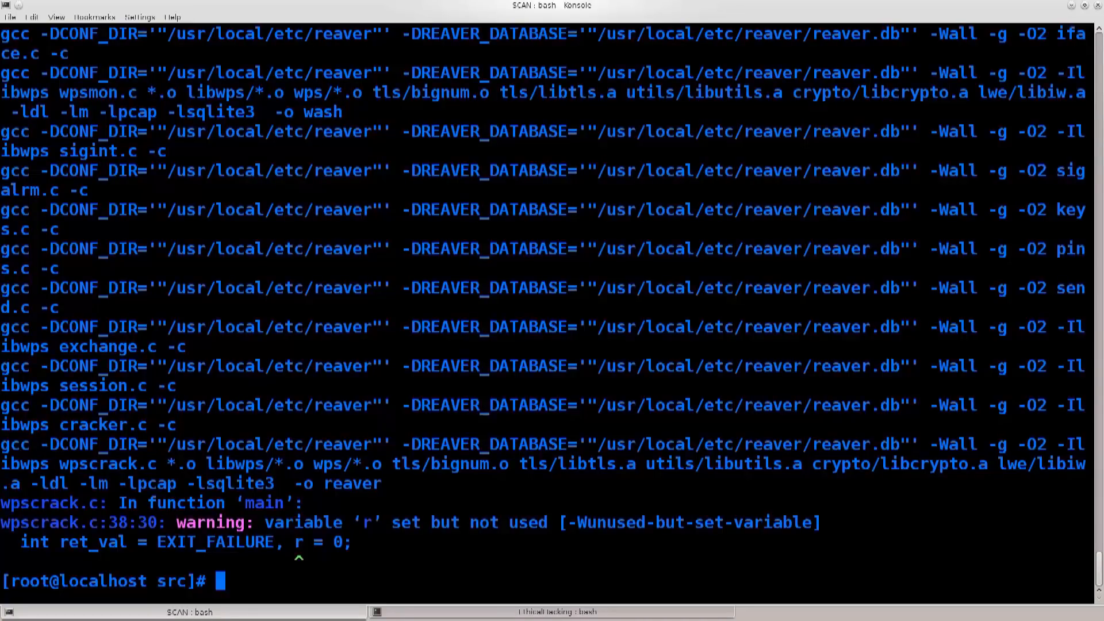
pyautogui.write('make in')
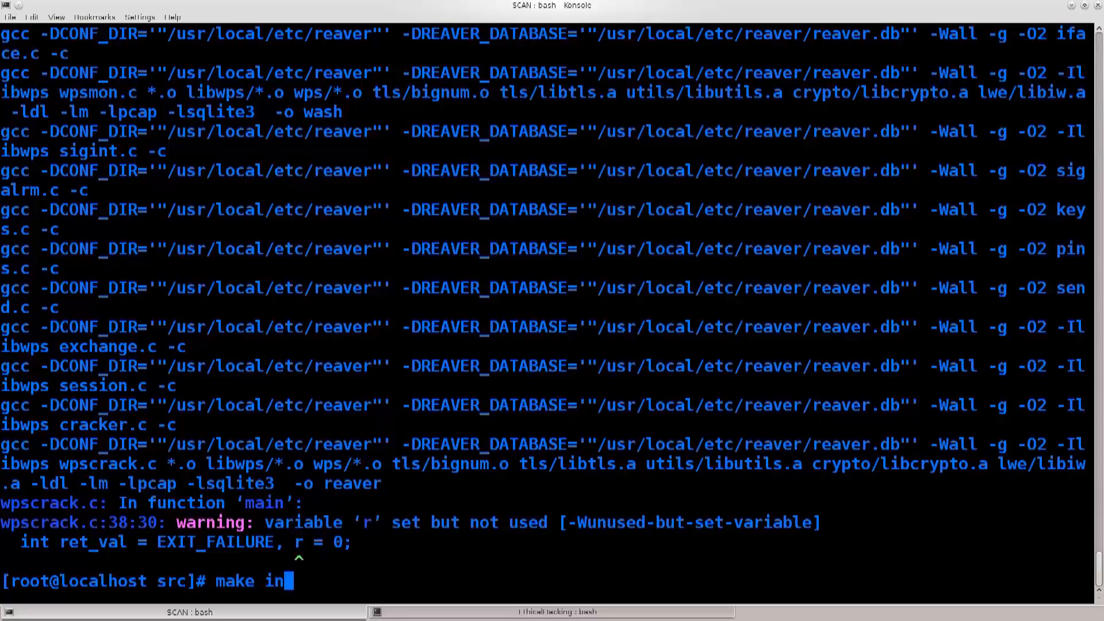
# Run make install and highlight the /usr/local/bin install path in its output.
pyautogui.write('stall')
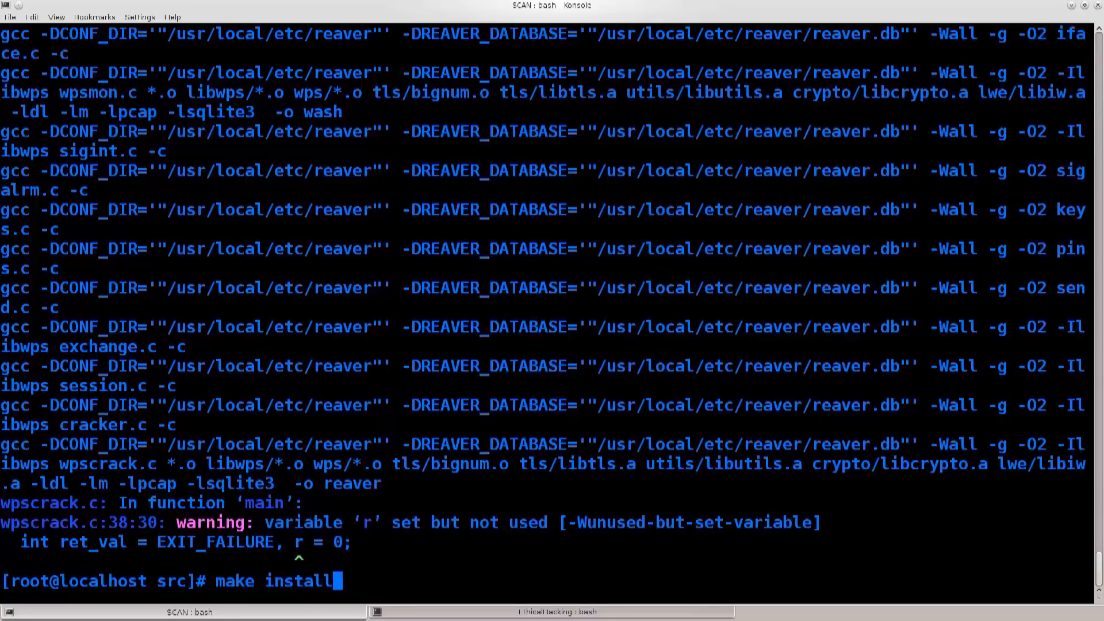
pyautogui.press('Return')
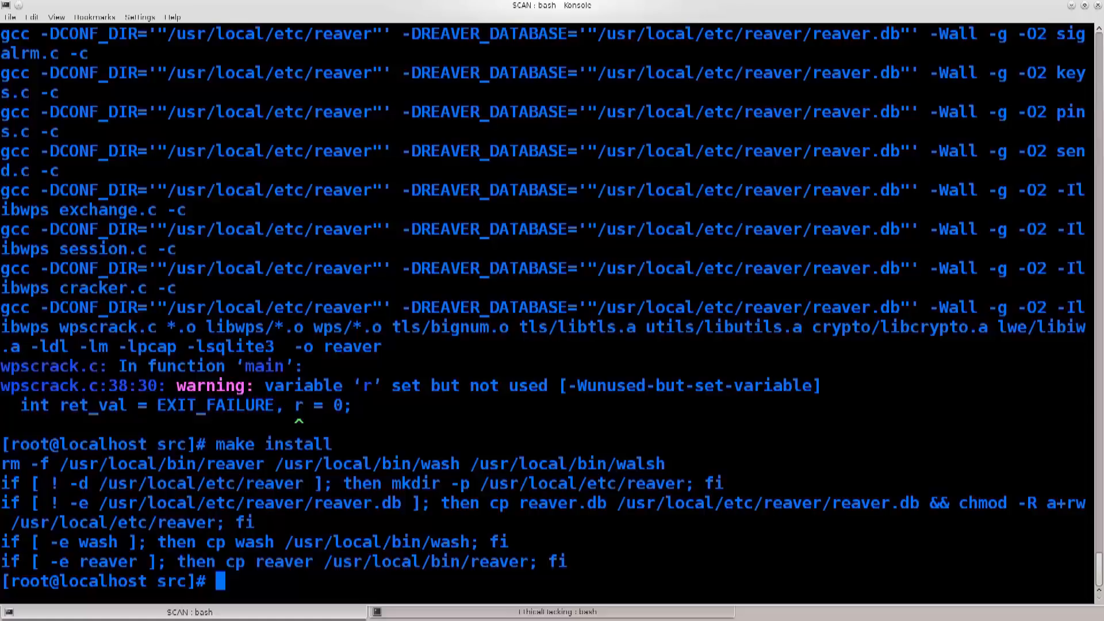
pyautogui.doubleClick(39, 463)
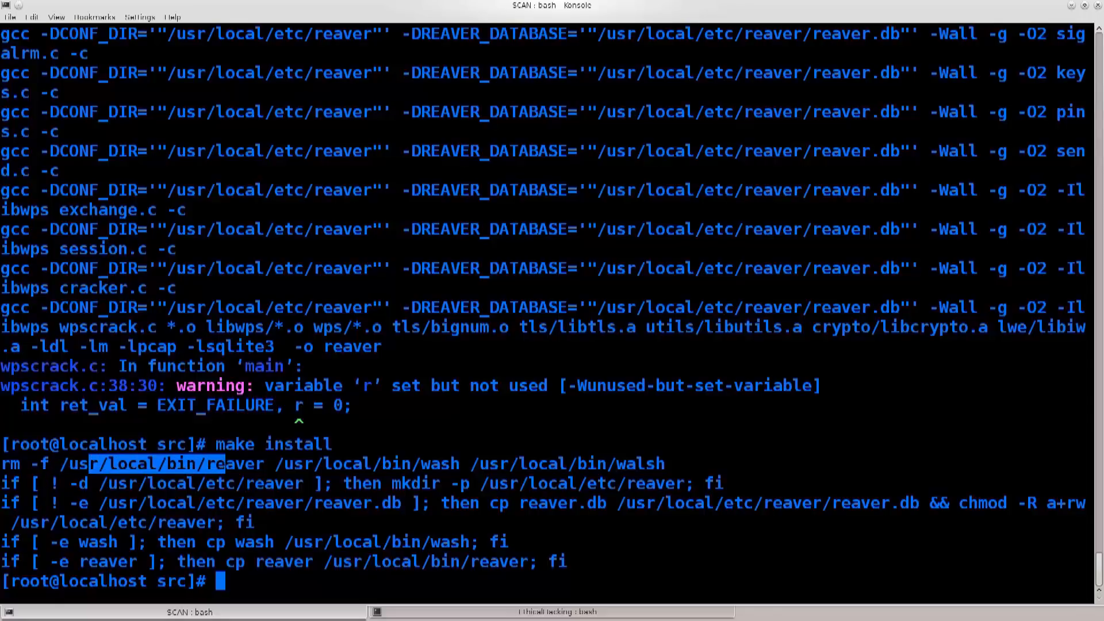
pyautogui.moveTo(221, 464); pyautogui.dragTo(662, 463)
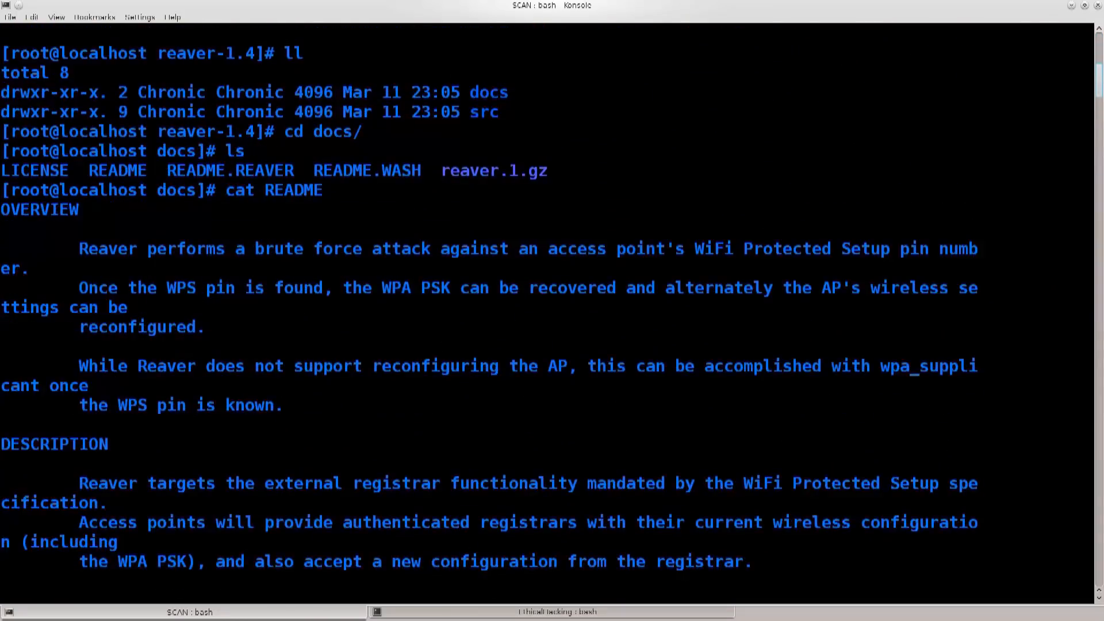
# Scroll through the README INSTALLATION notes and select a line of its text.
pyautogui.scroll(-3)
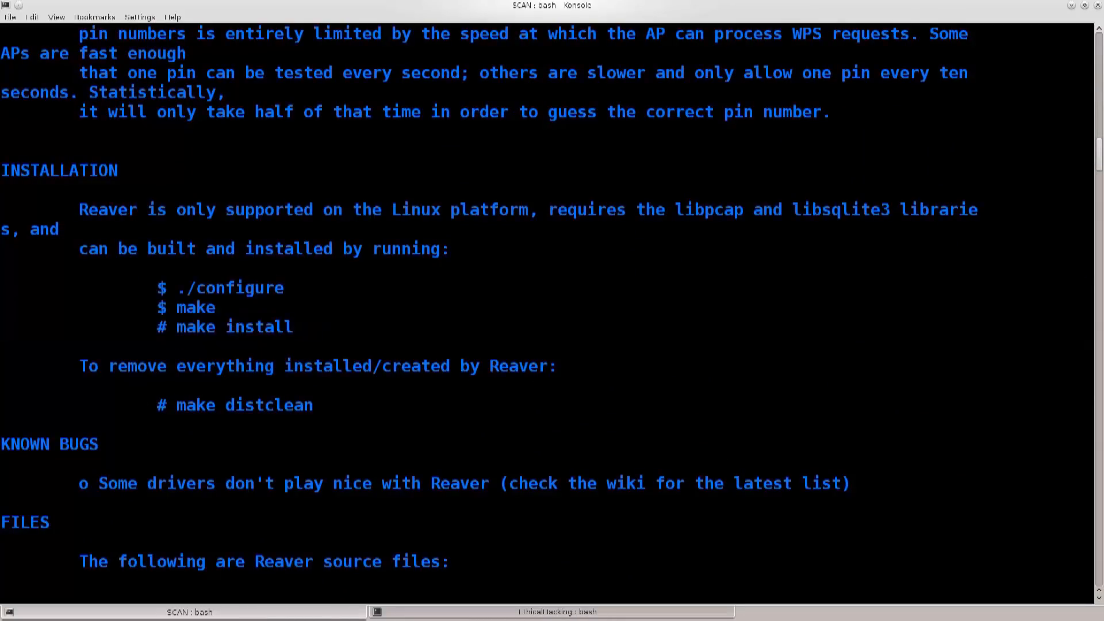
pyautogui.moveTo(176, 327); pyautogui.dragTo(314, 327)
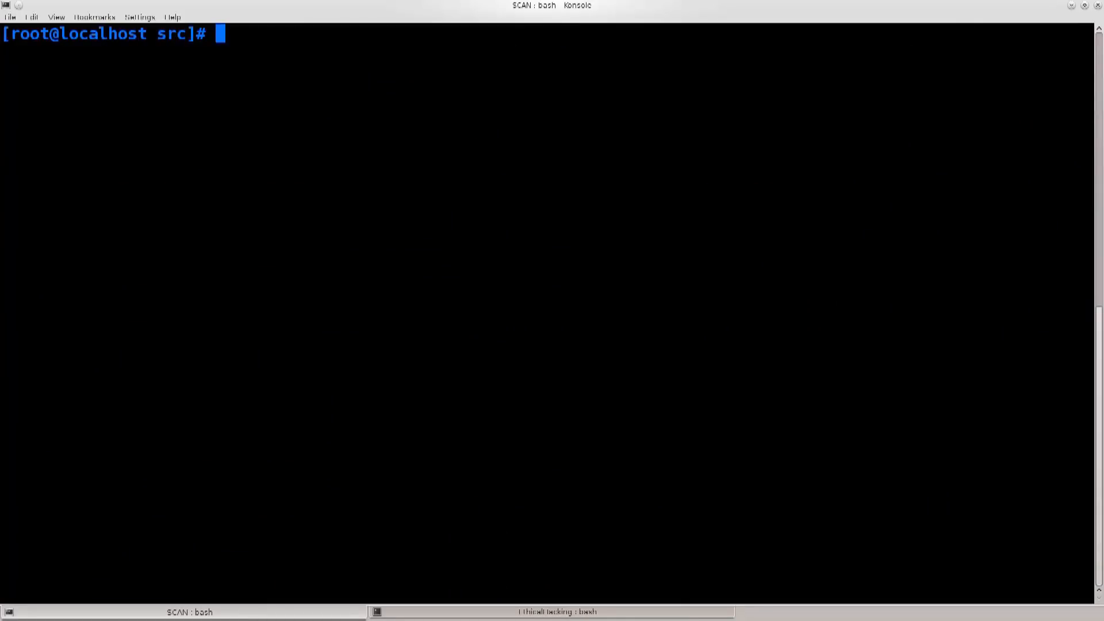
# Run reaver to print its help and highlight the -vv flag in the example command.
pyautogui.write('reaver')
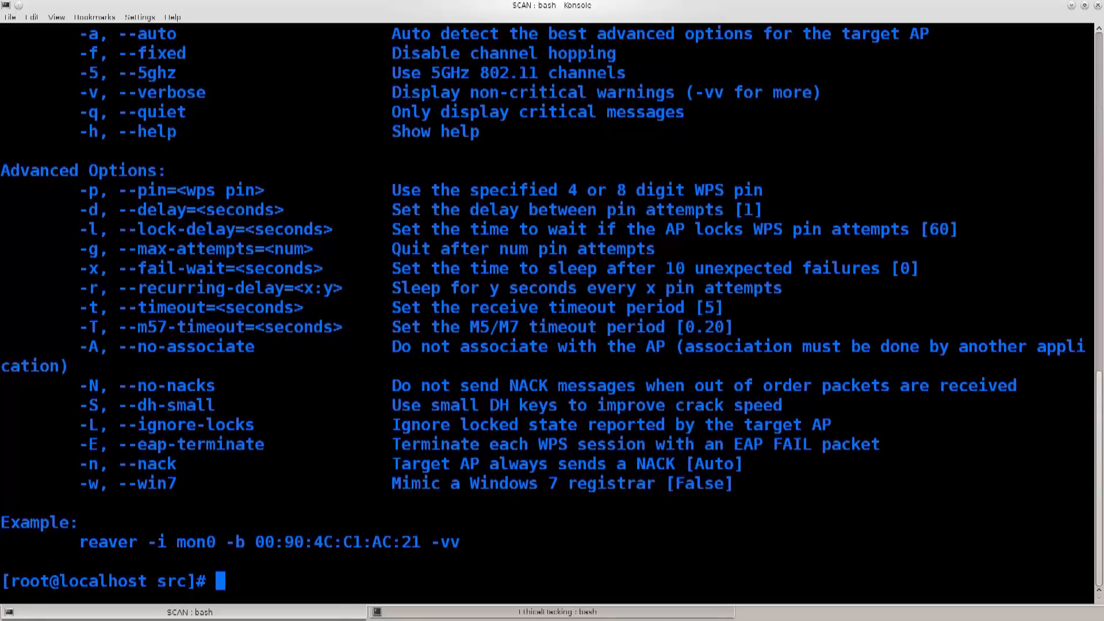
pyautogui.moveTo(79, 543); pyautogui.dragTo(442, 542)
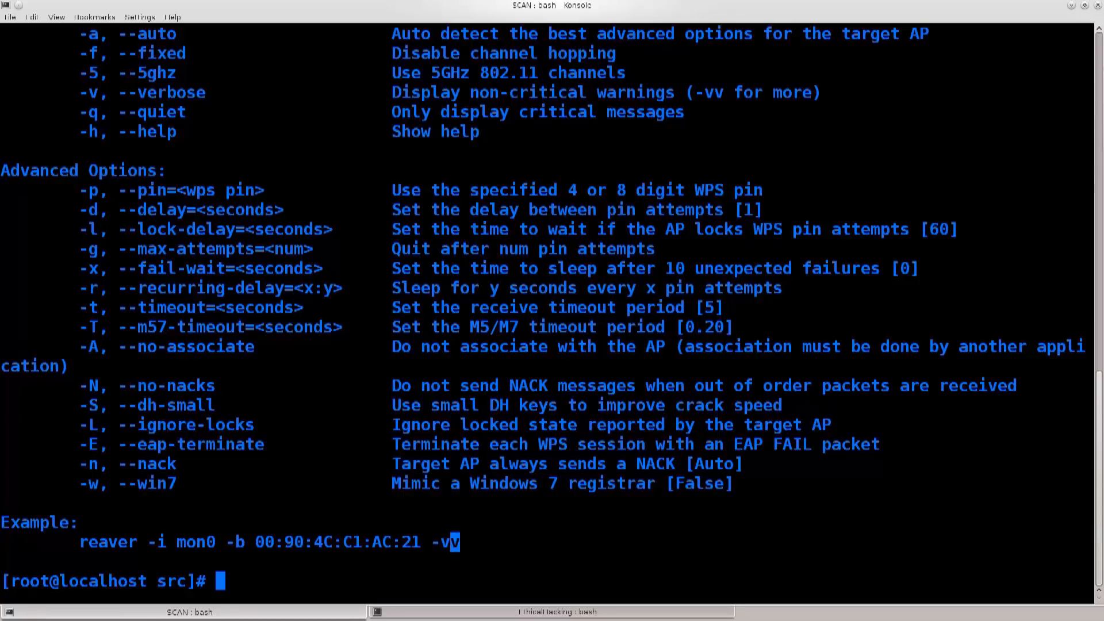
# Clear the terminal back to an empty prompt in src.
pyautogui.write('cle')
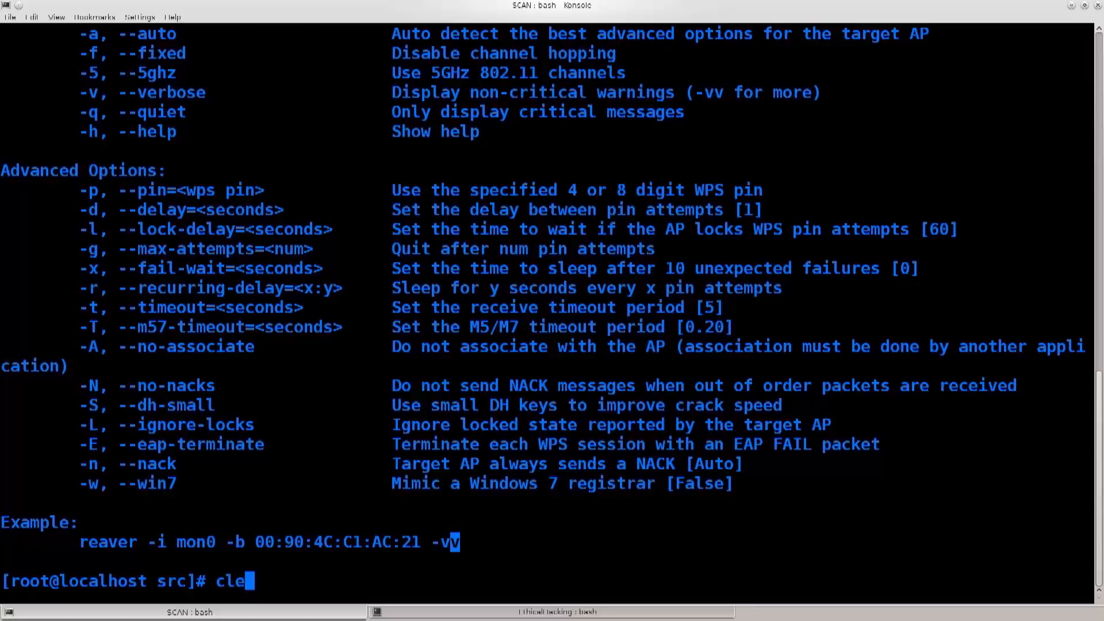
pyautogui.press('Return')
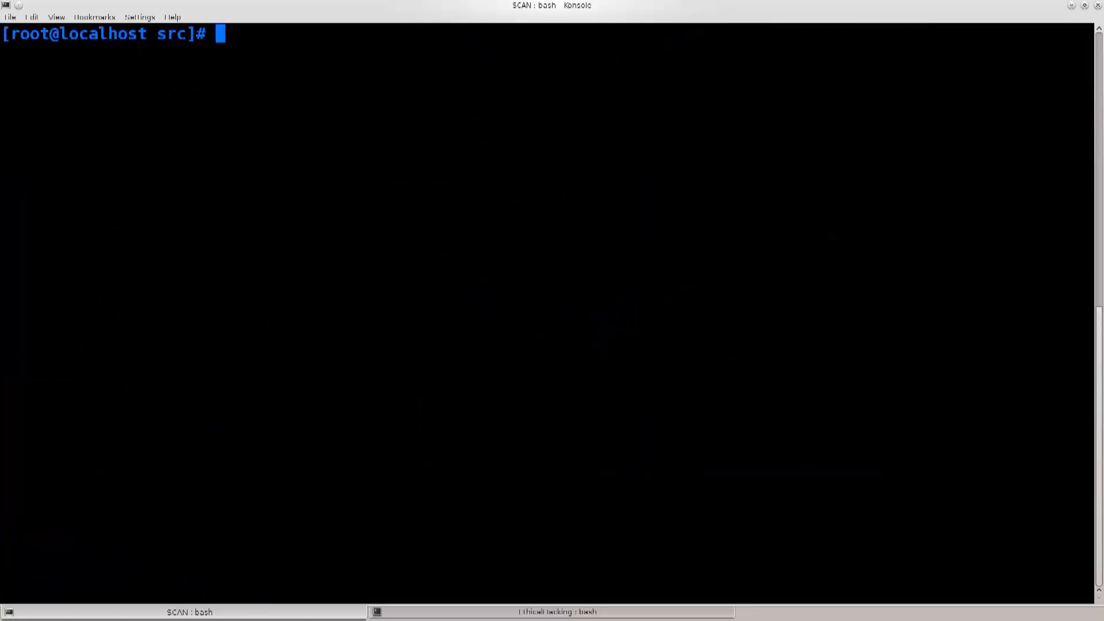